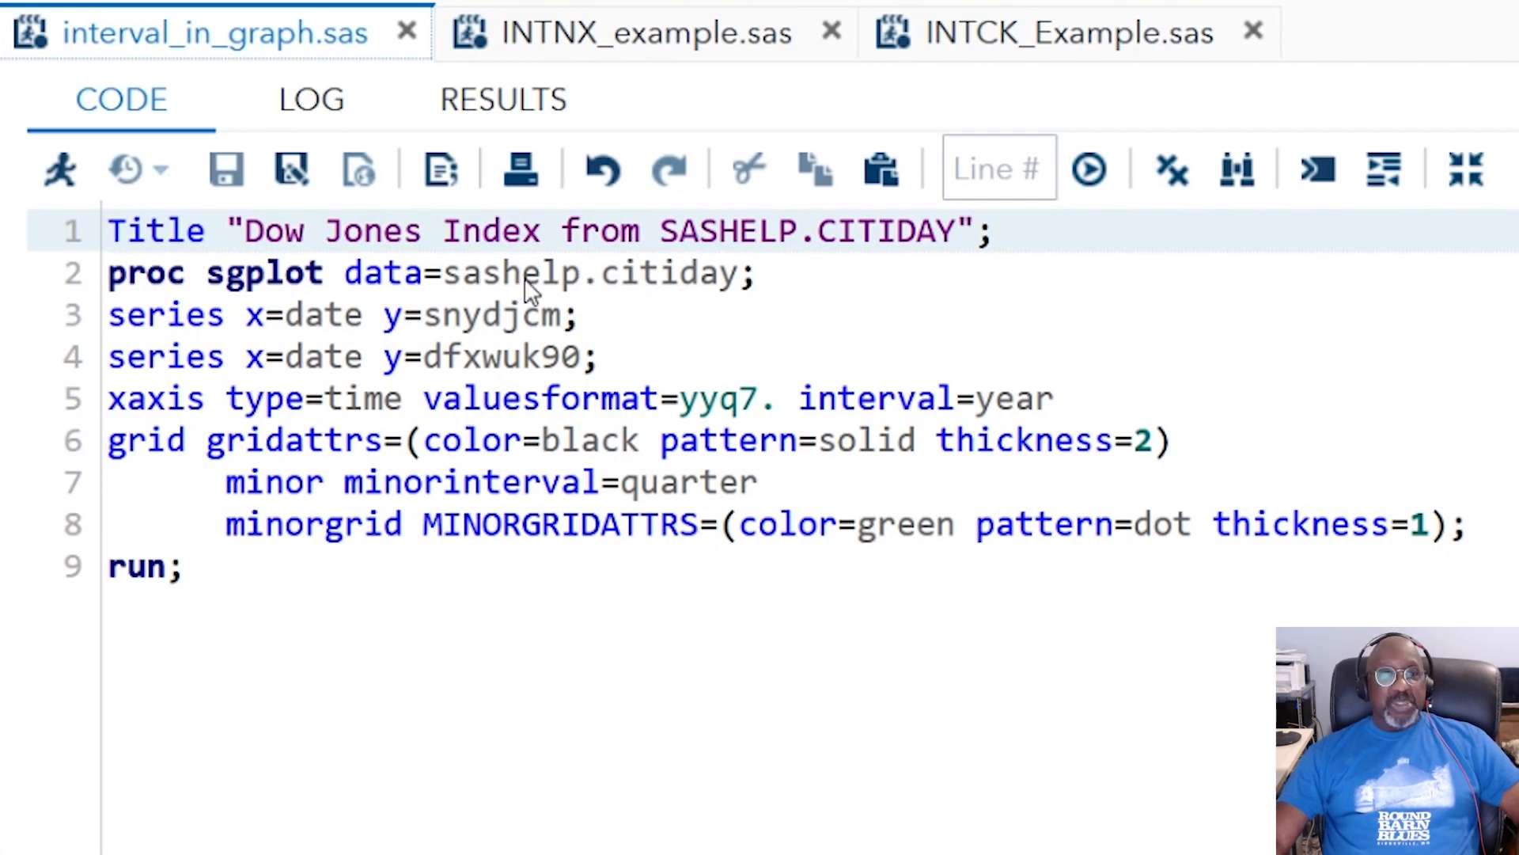
mouse_move(344, 376)
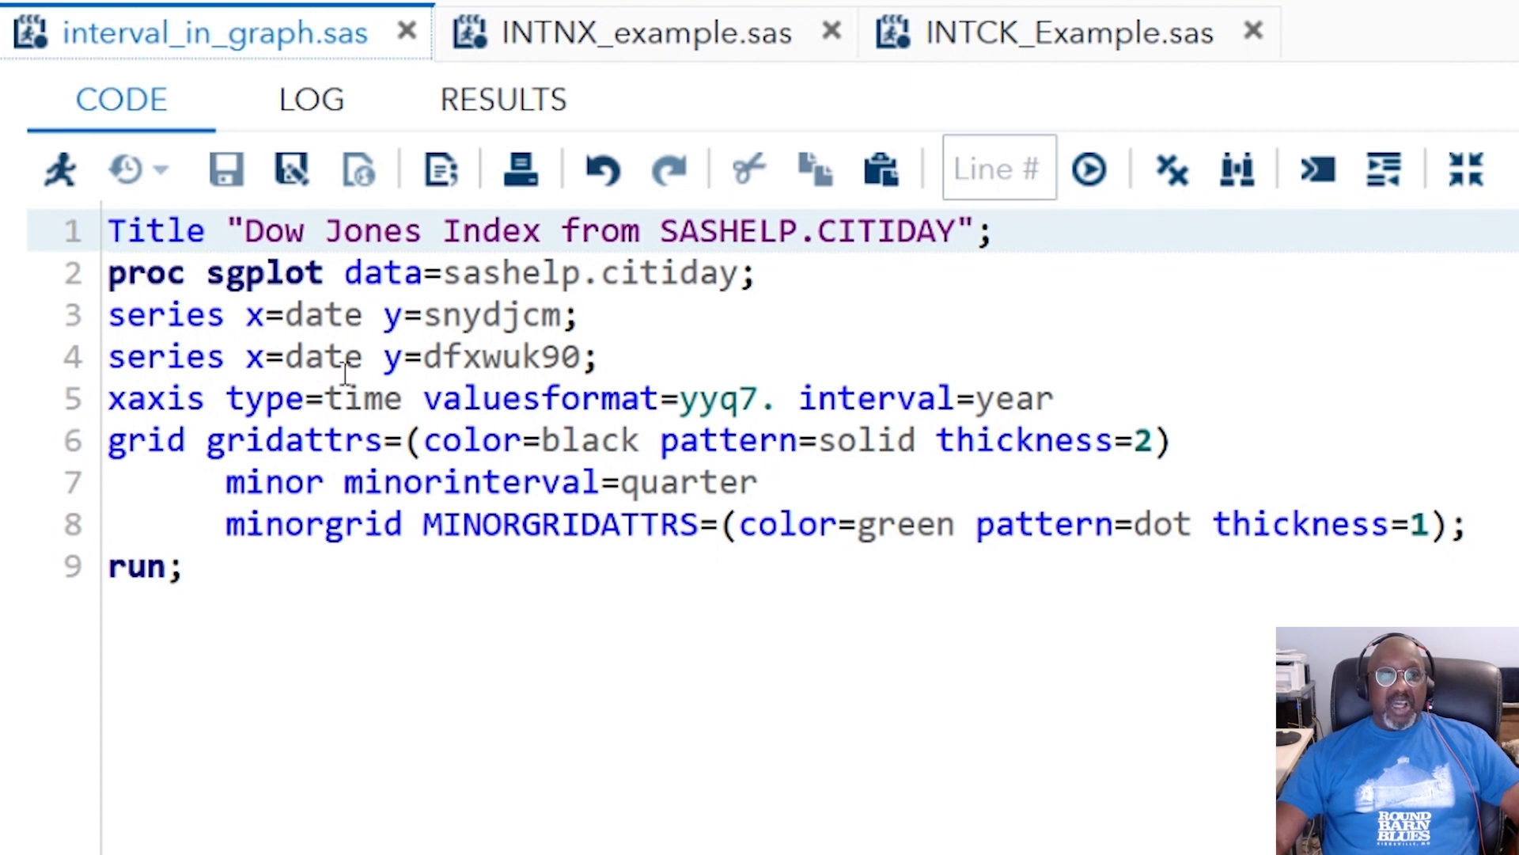
mouse_move(351, 398)
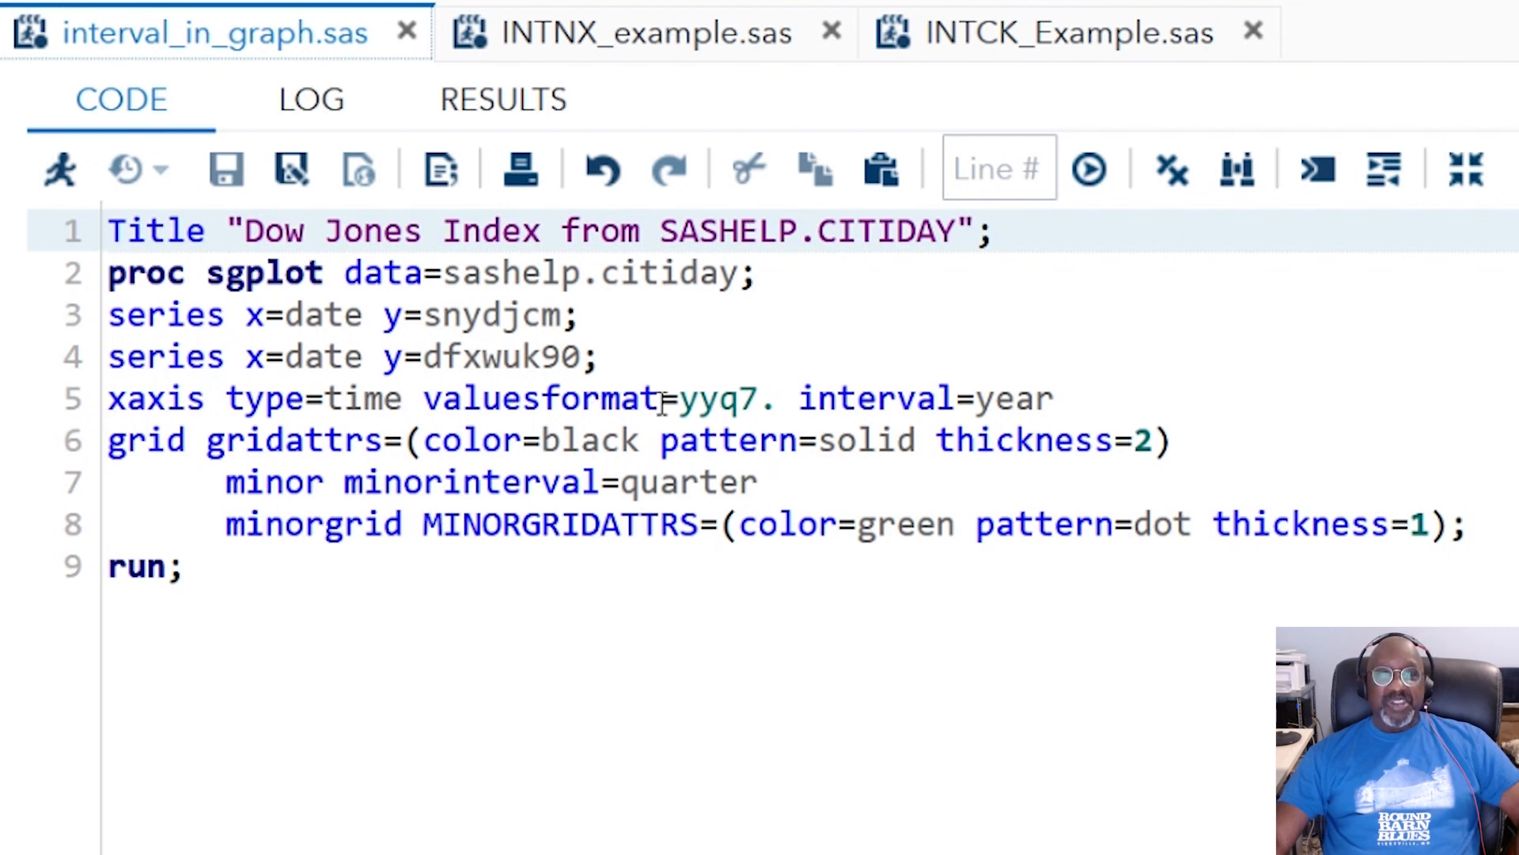
mouse_move(886, 398)
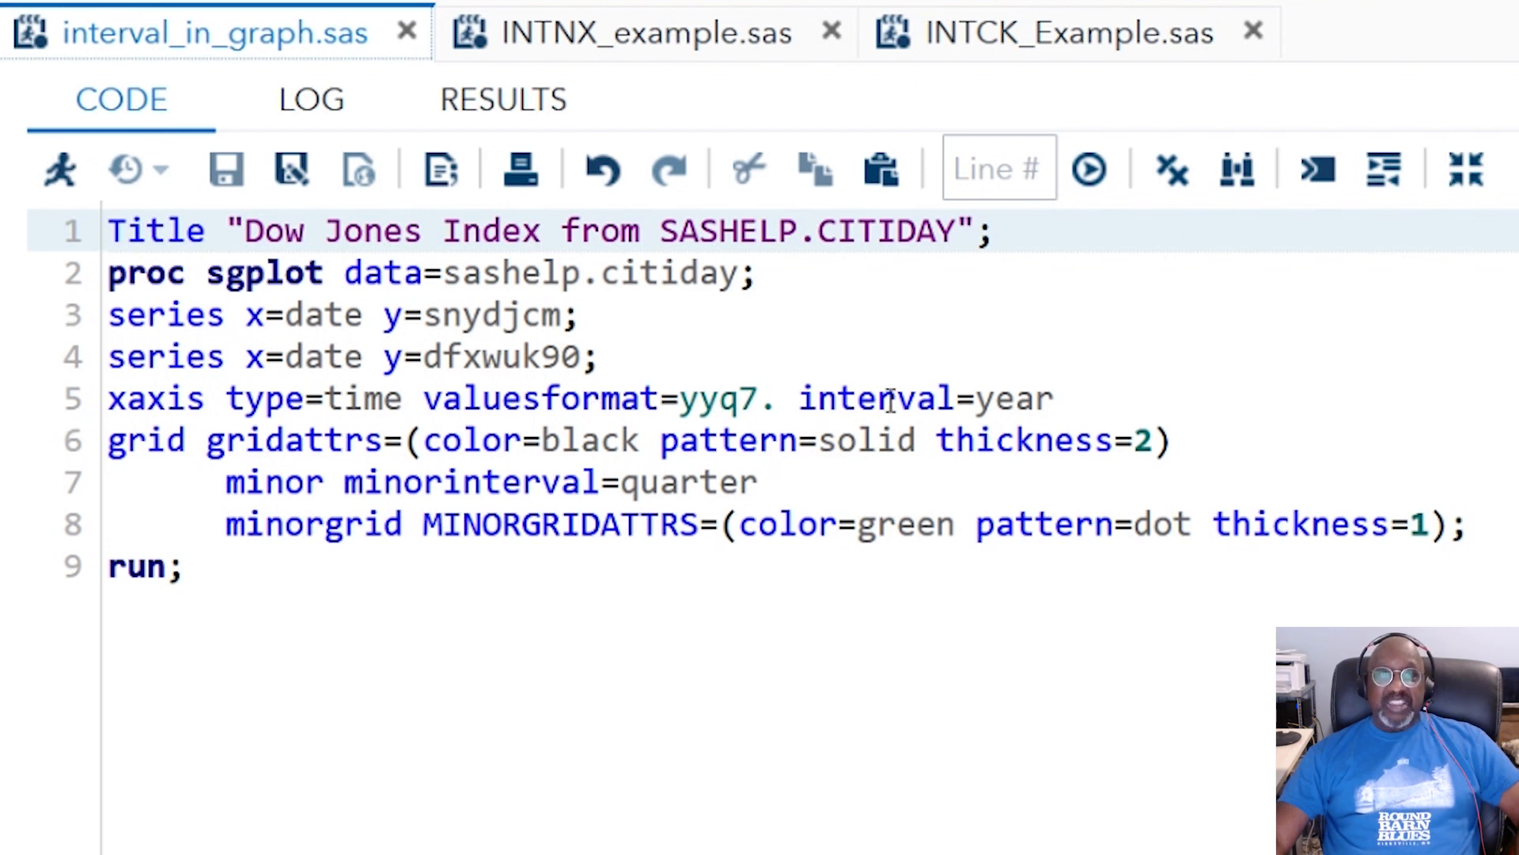
mouse_move(1022, 399)
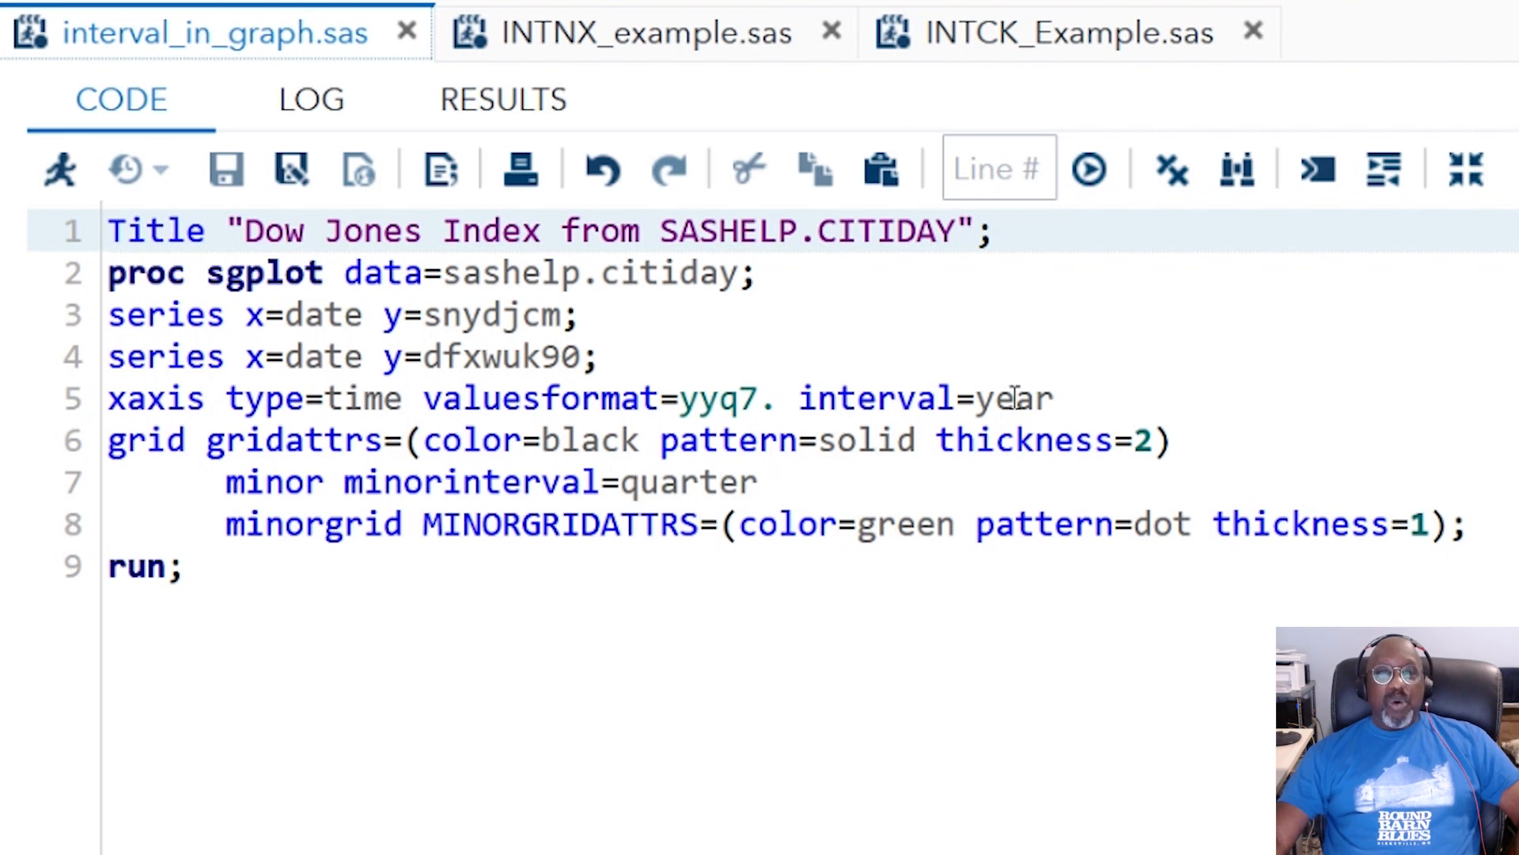
mouse_move(921, 327)
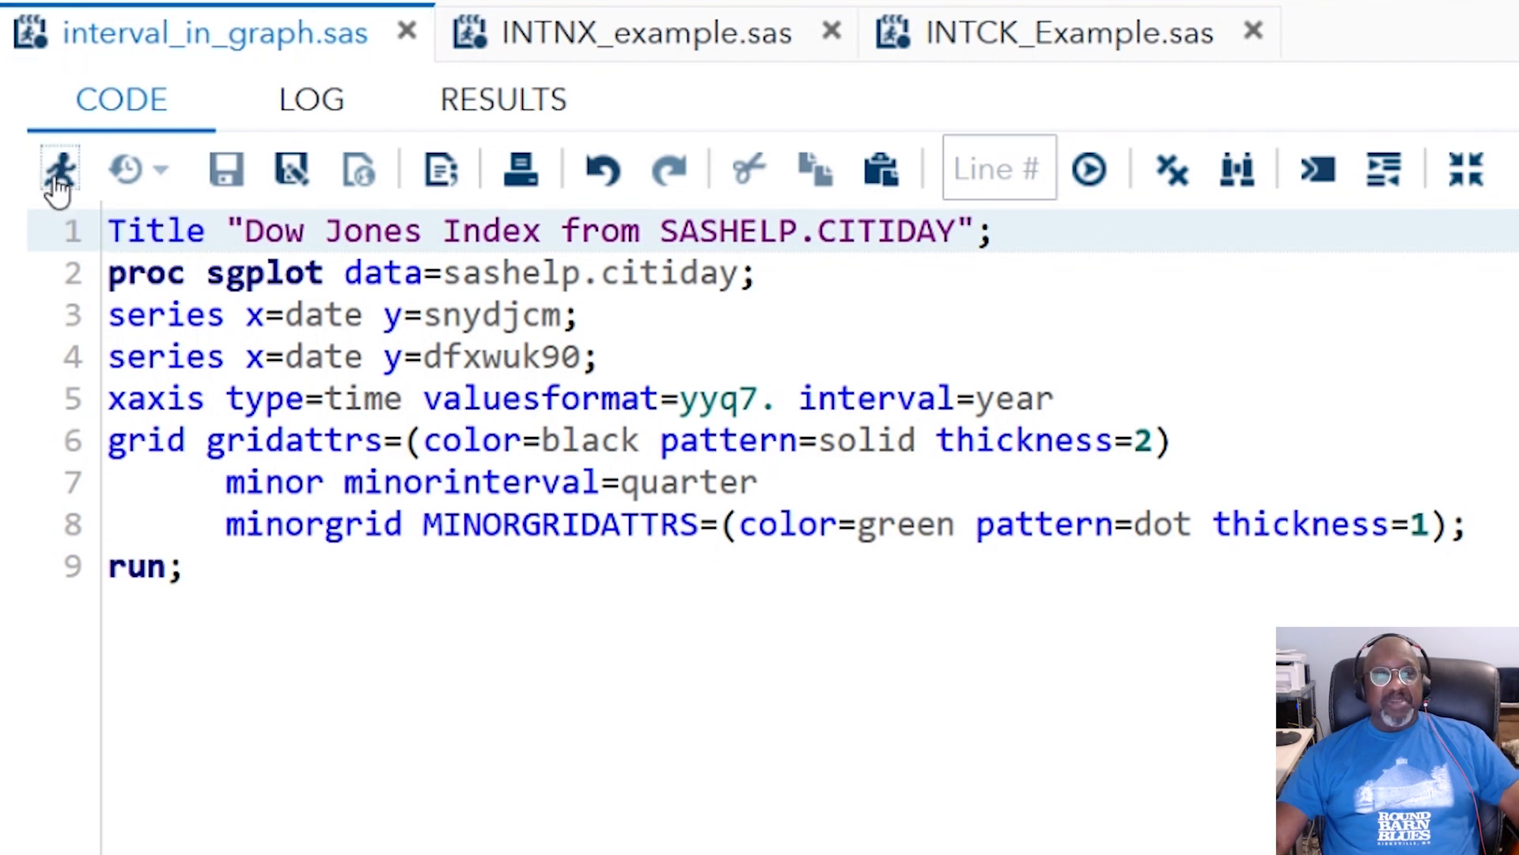
Run interval_in_graph.sas to draw the Dow Jones chart, then move to INTNX_example.sas
left_click(56, 168)
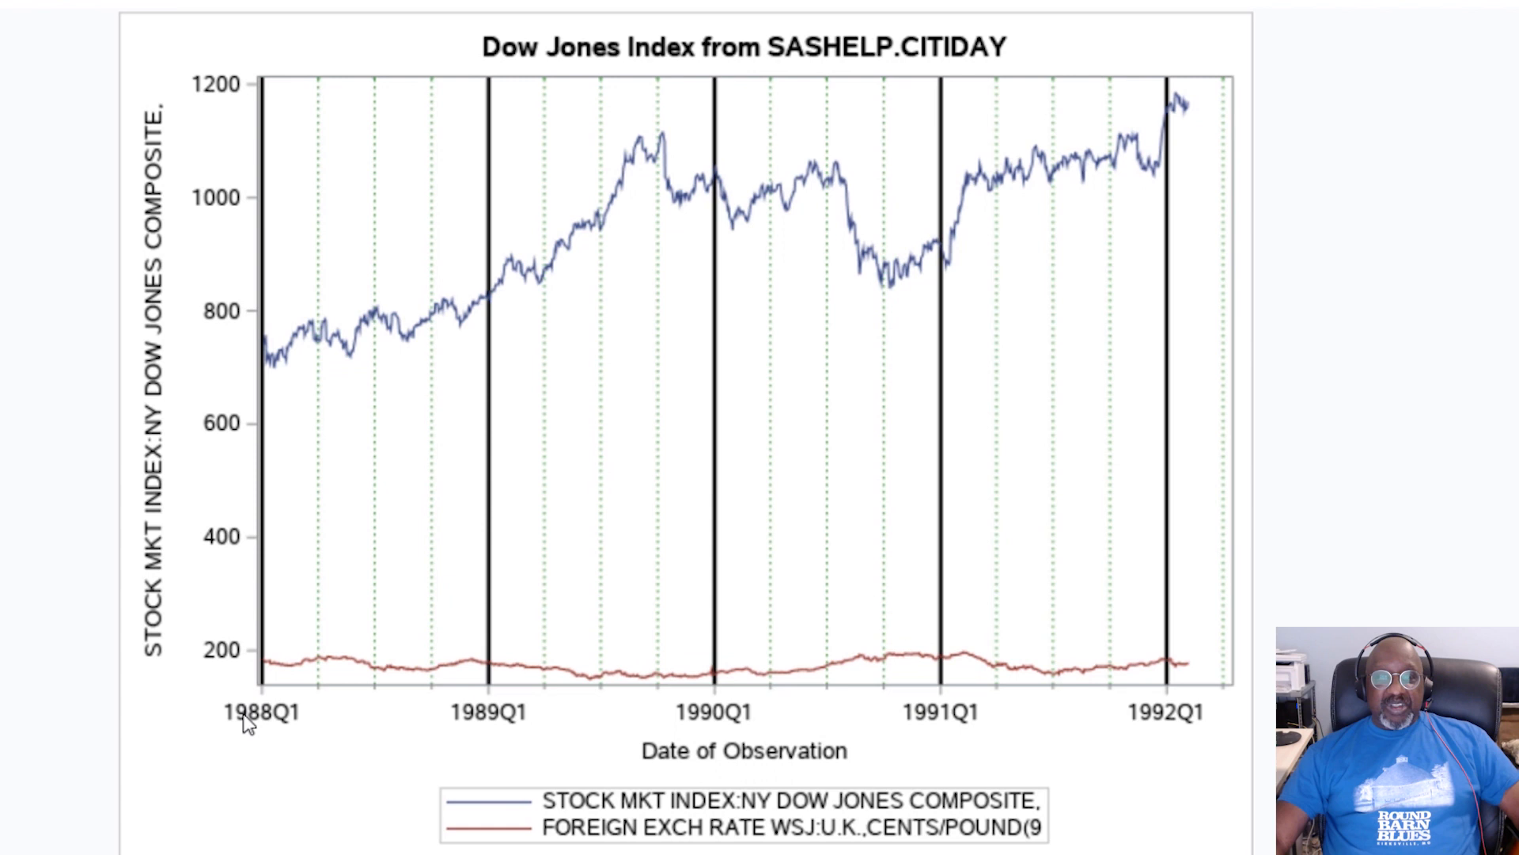
mouse_move(1180, 733)
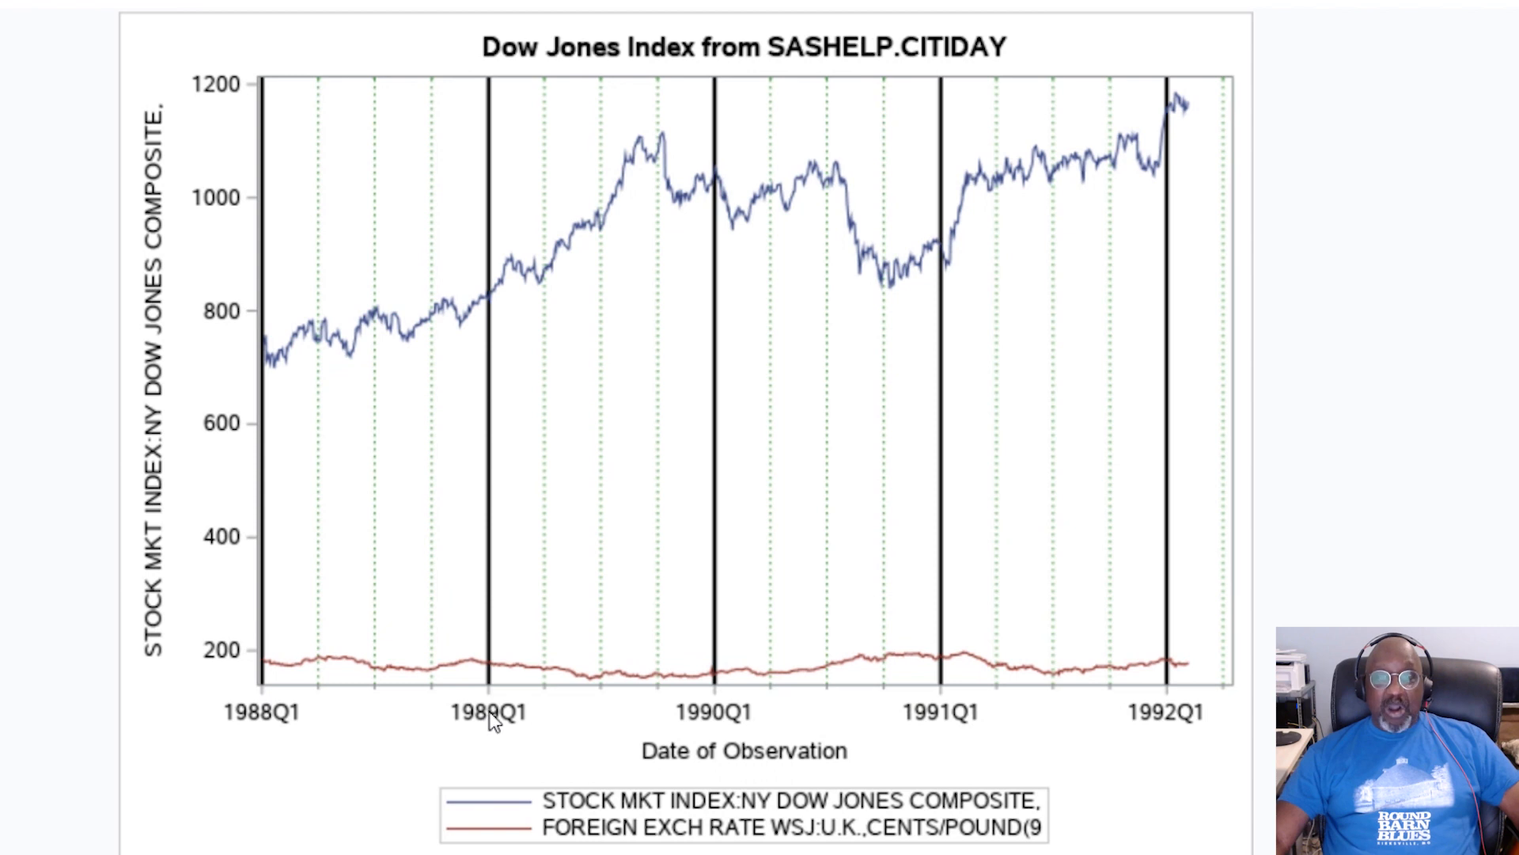
mouse_move(1185, 730)
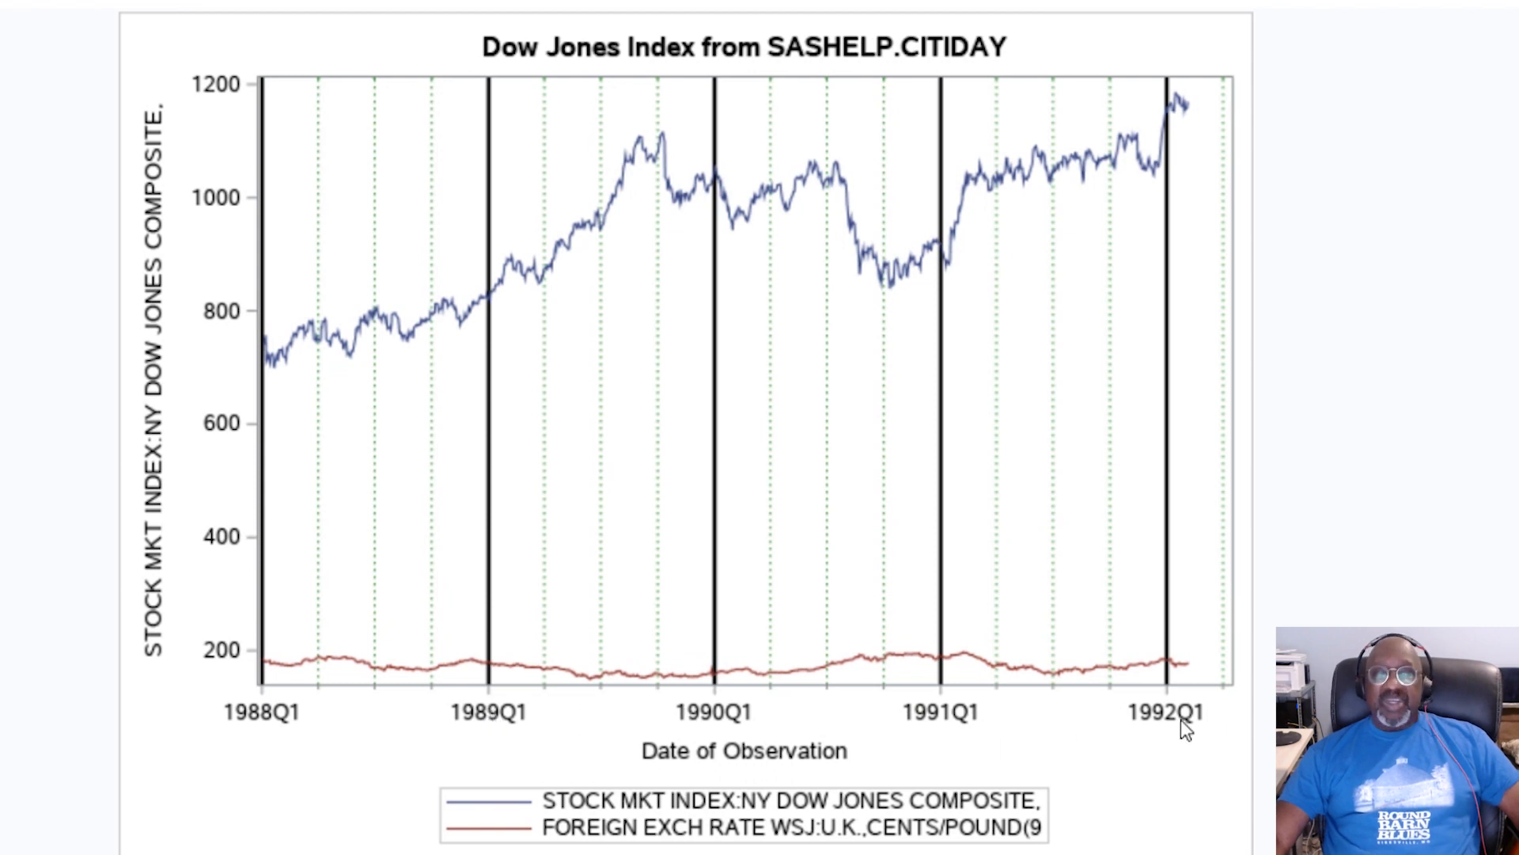
mouse_move(315, 695)
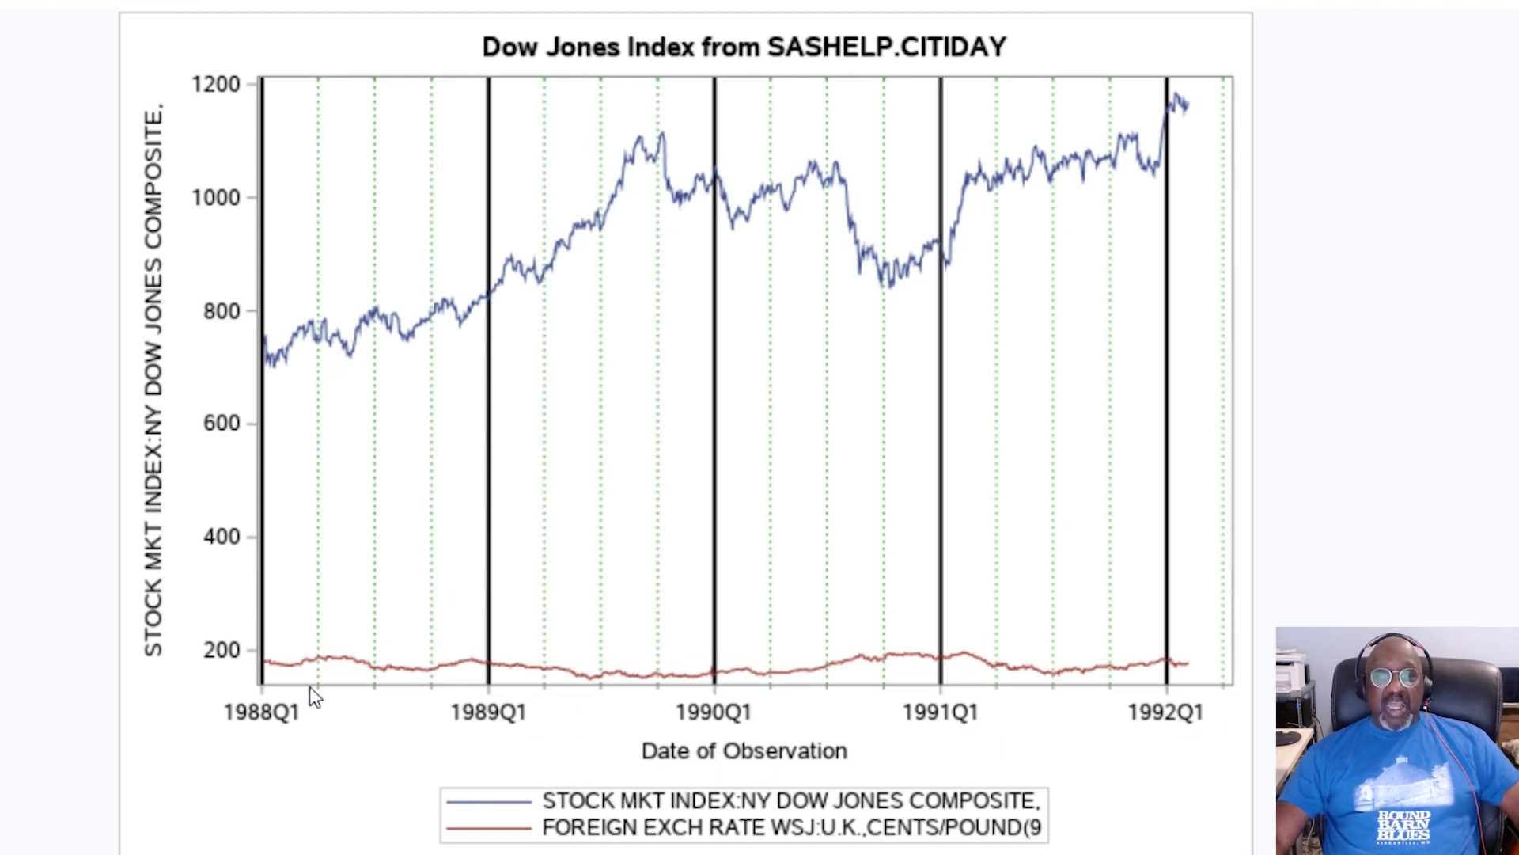
mouse_move(388, 701)
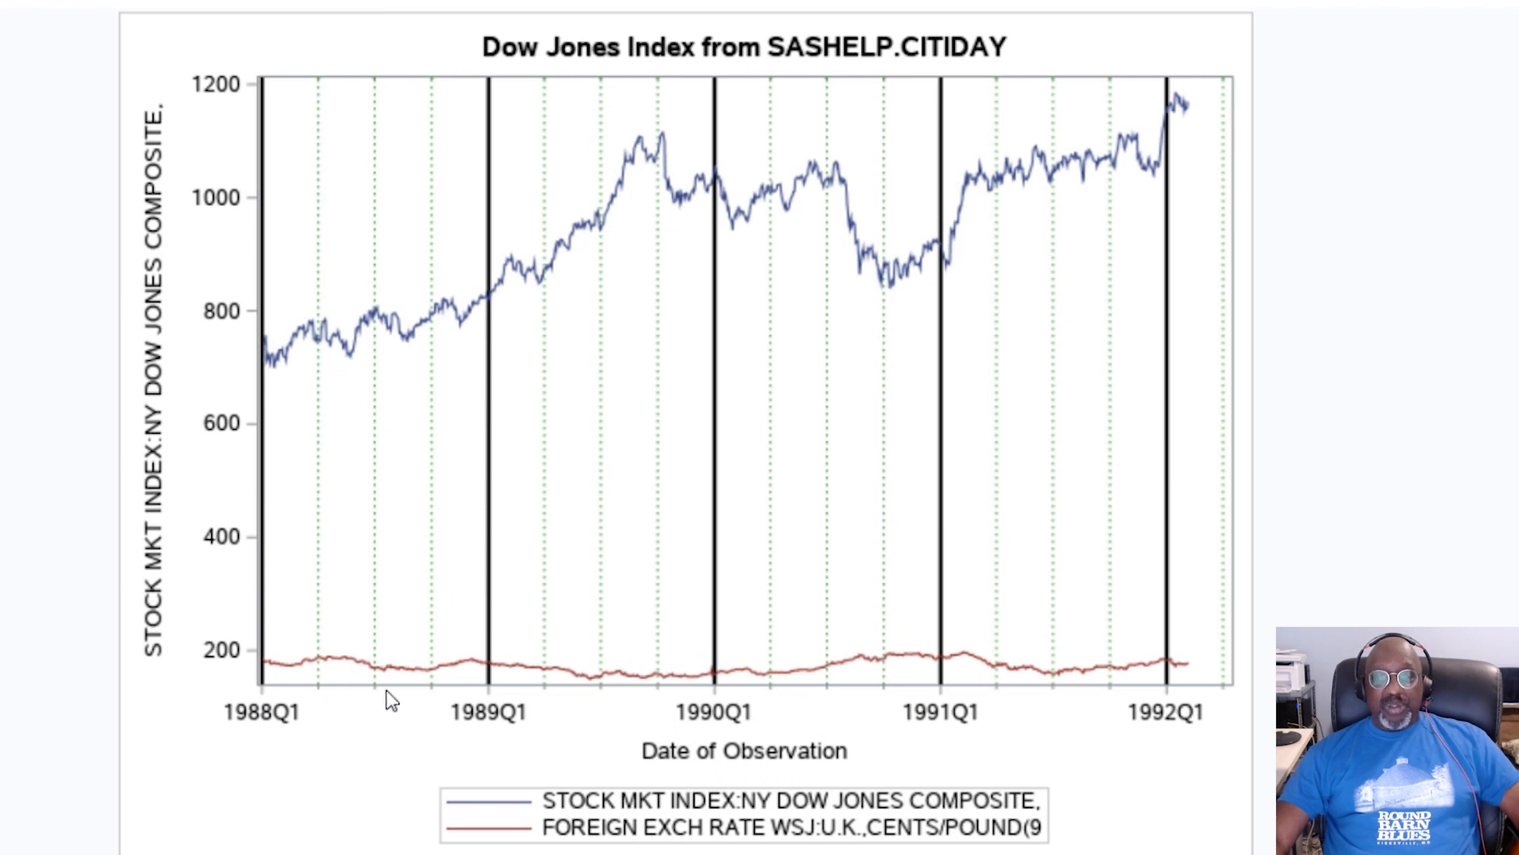
mouse_move(435, 696)
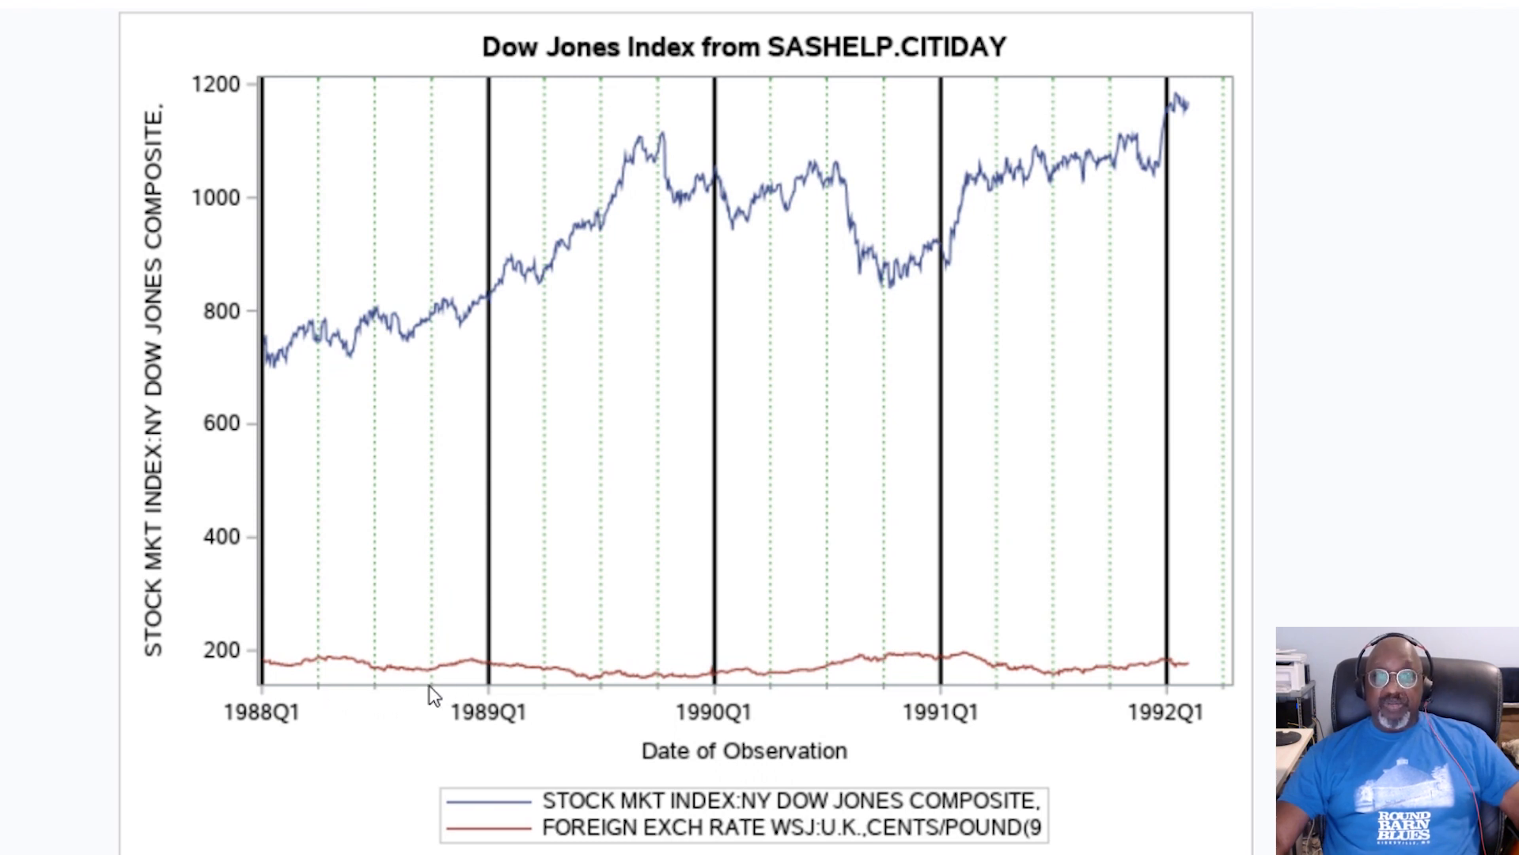
mouse_move(359, 731)
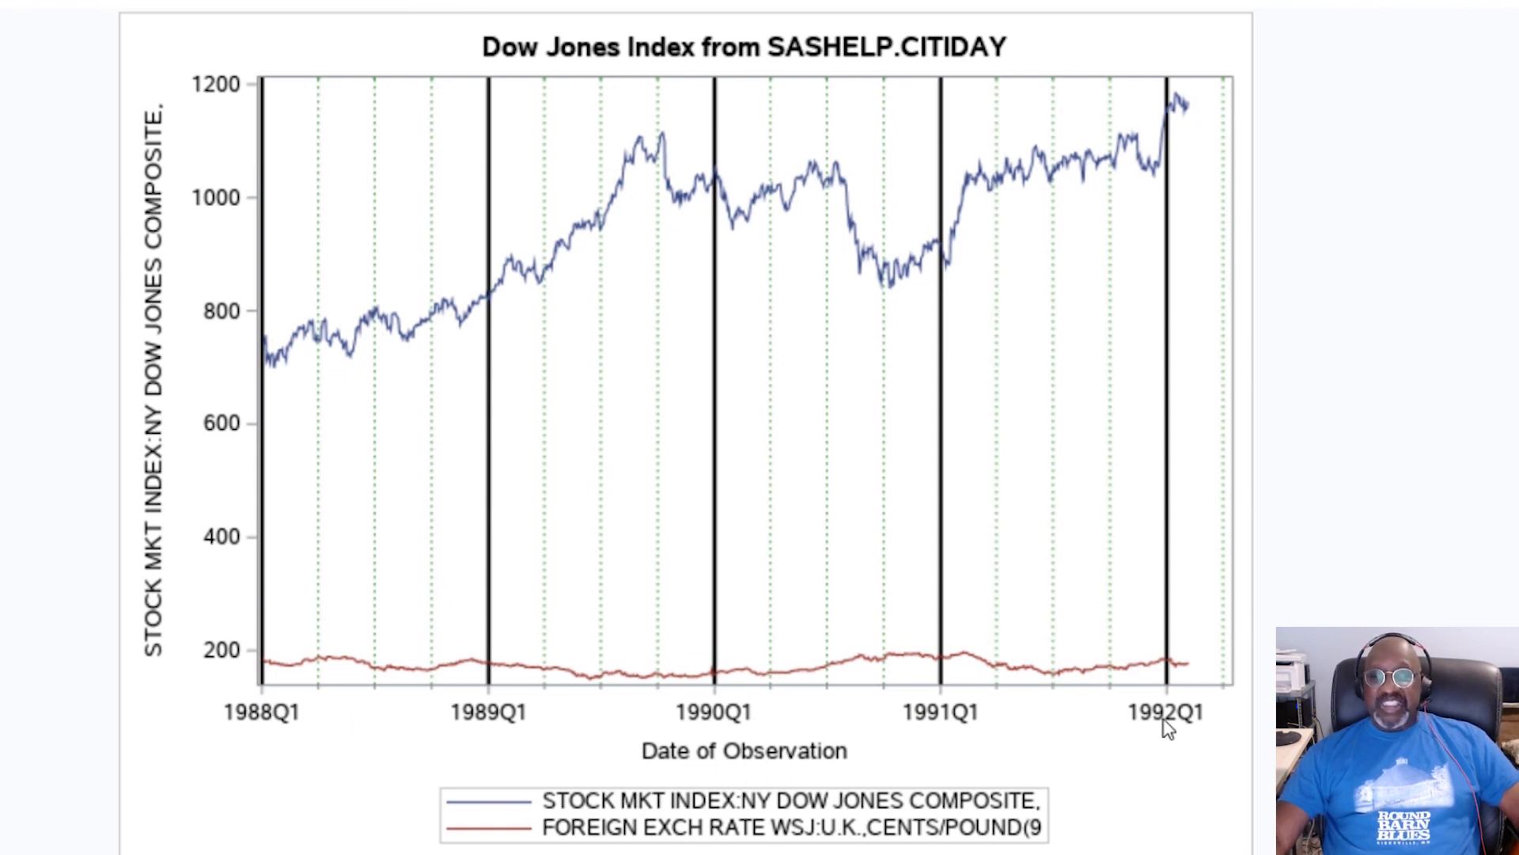
mouse_move(245, 717)
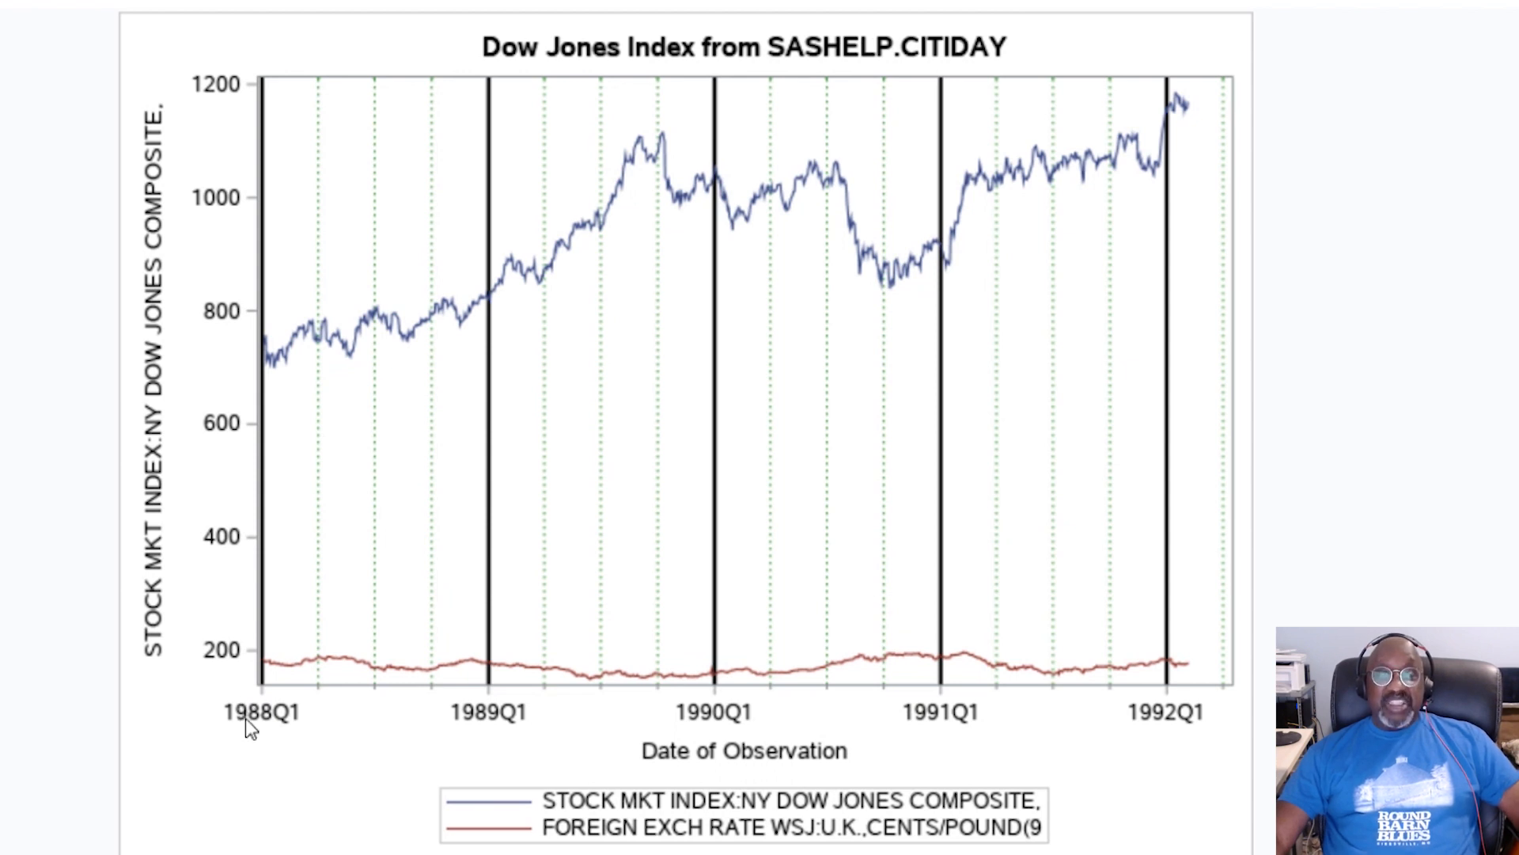
mouse_move(442, 717)
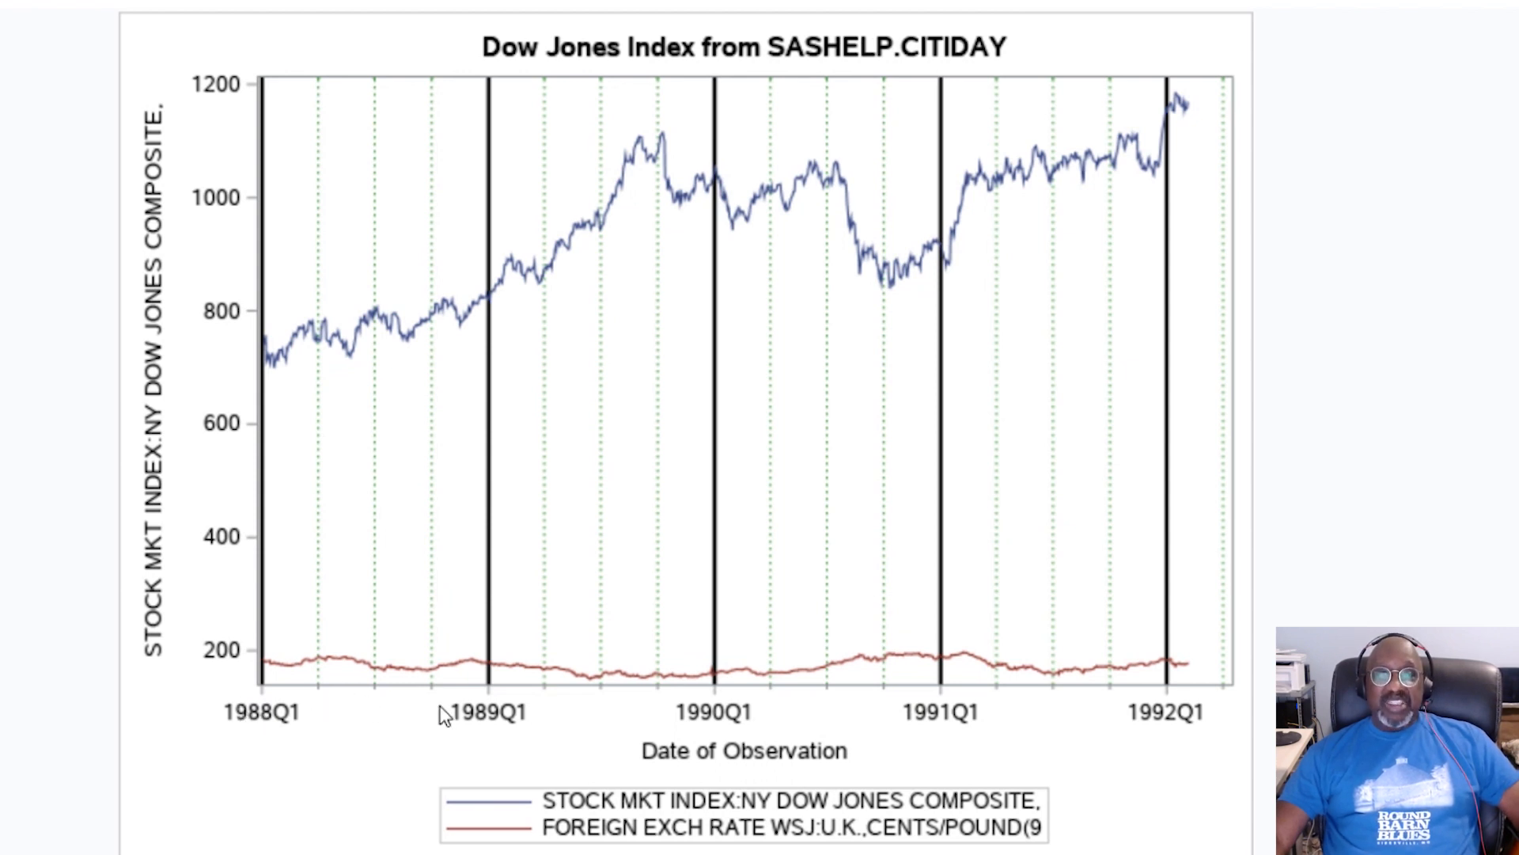
mouse_move(492, 716)
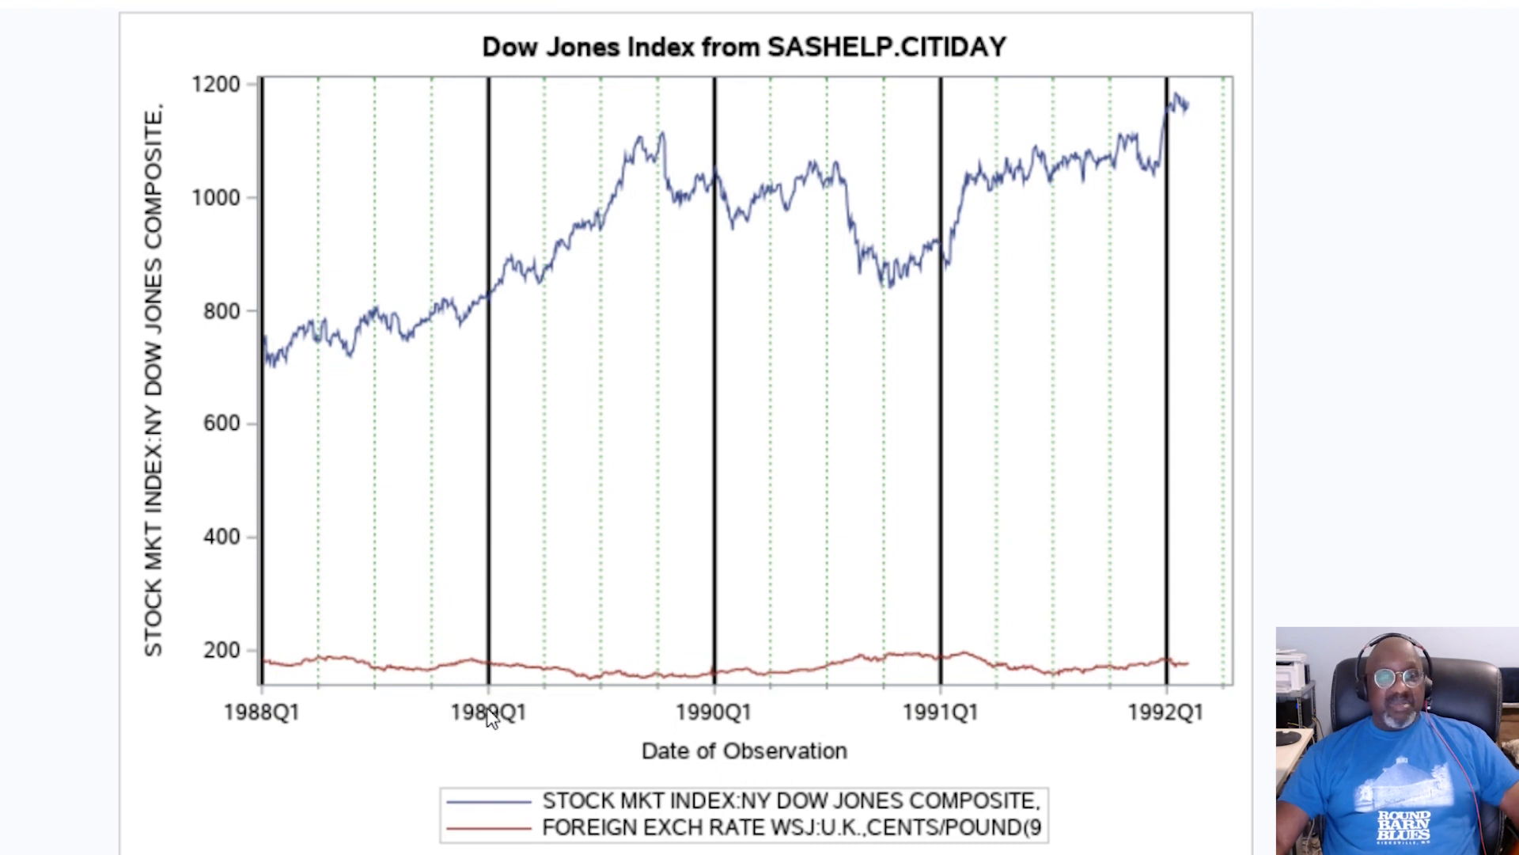
left_click(494, 32)
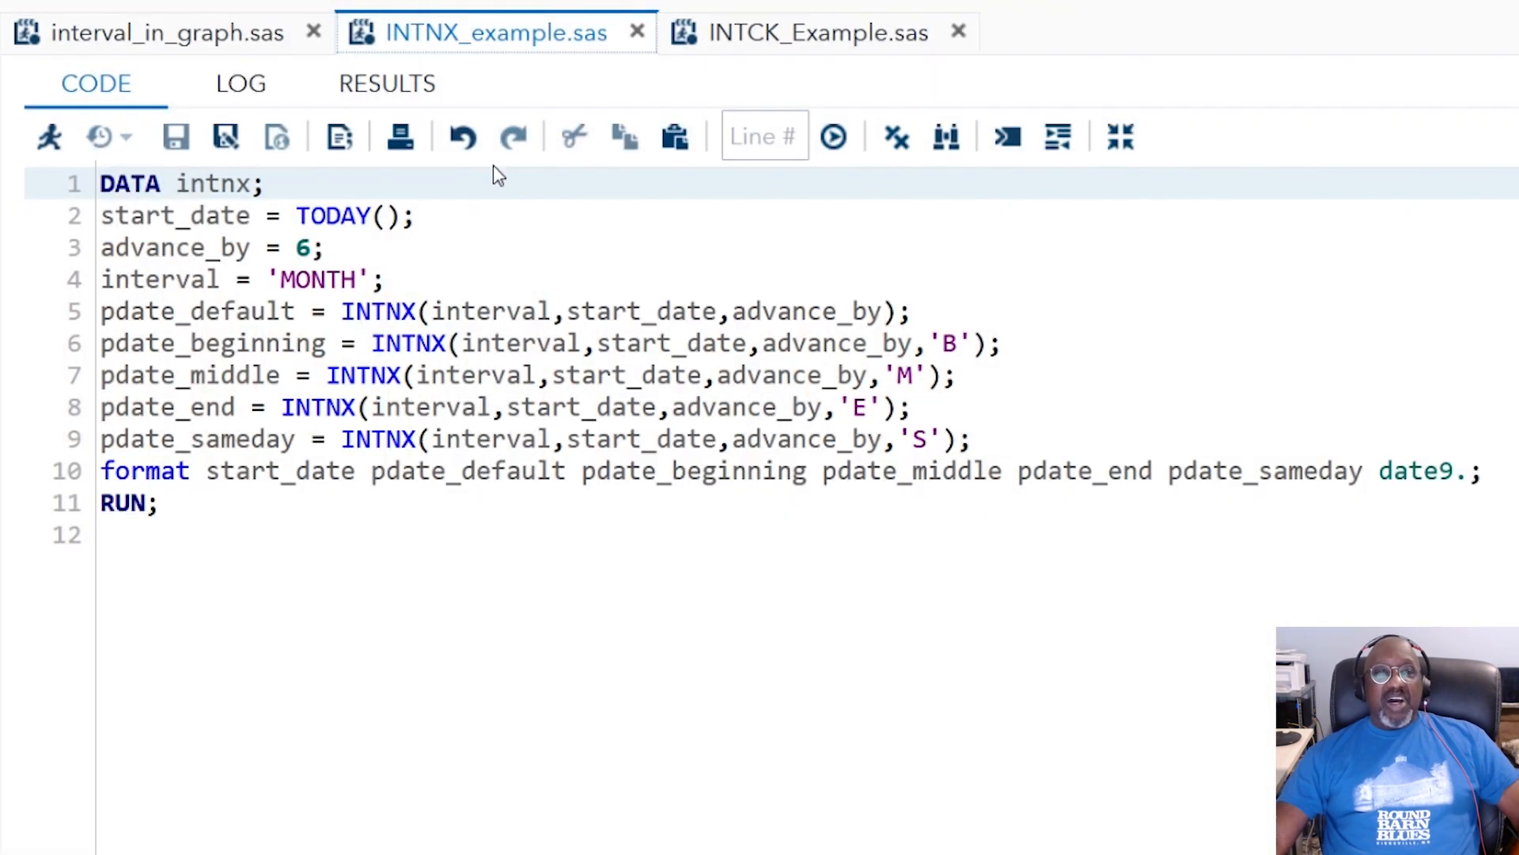
mouse_move(570, 186)
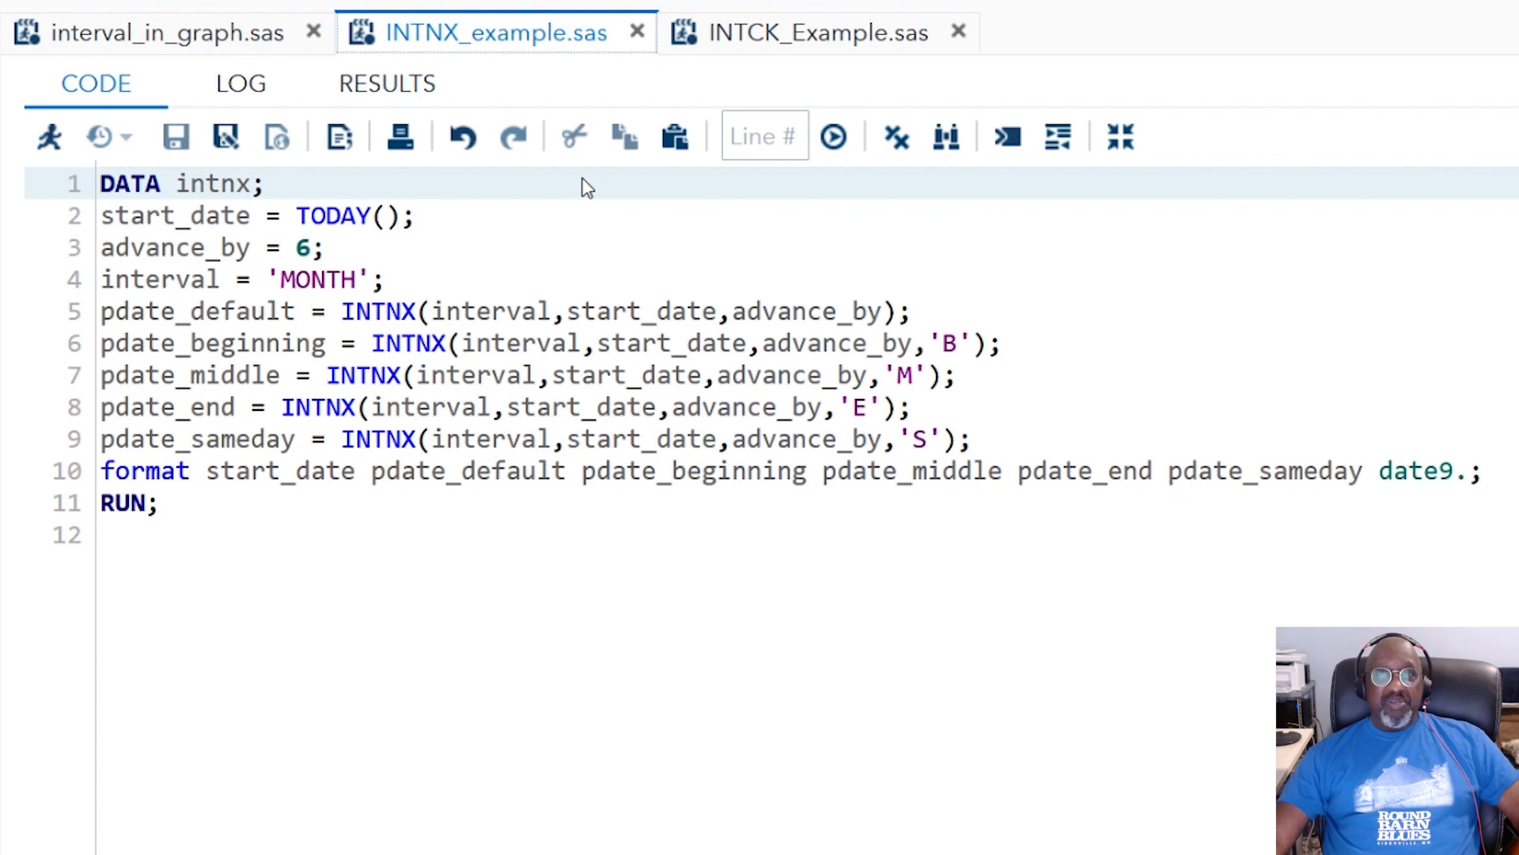
mouse_move(530, 290)
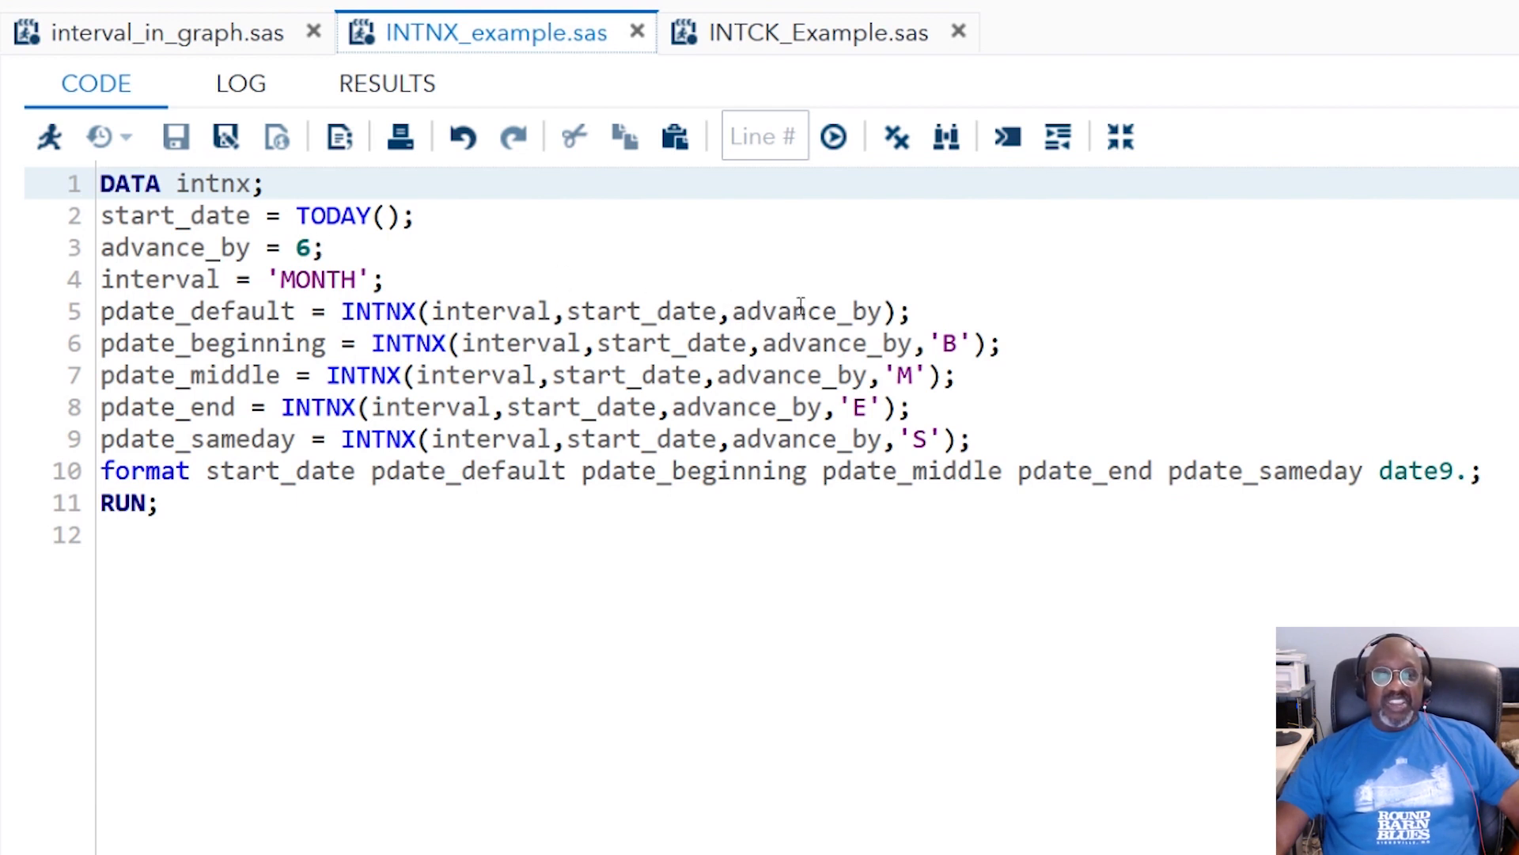
mouse_move(876, 311)
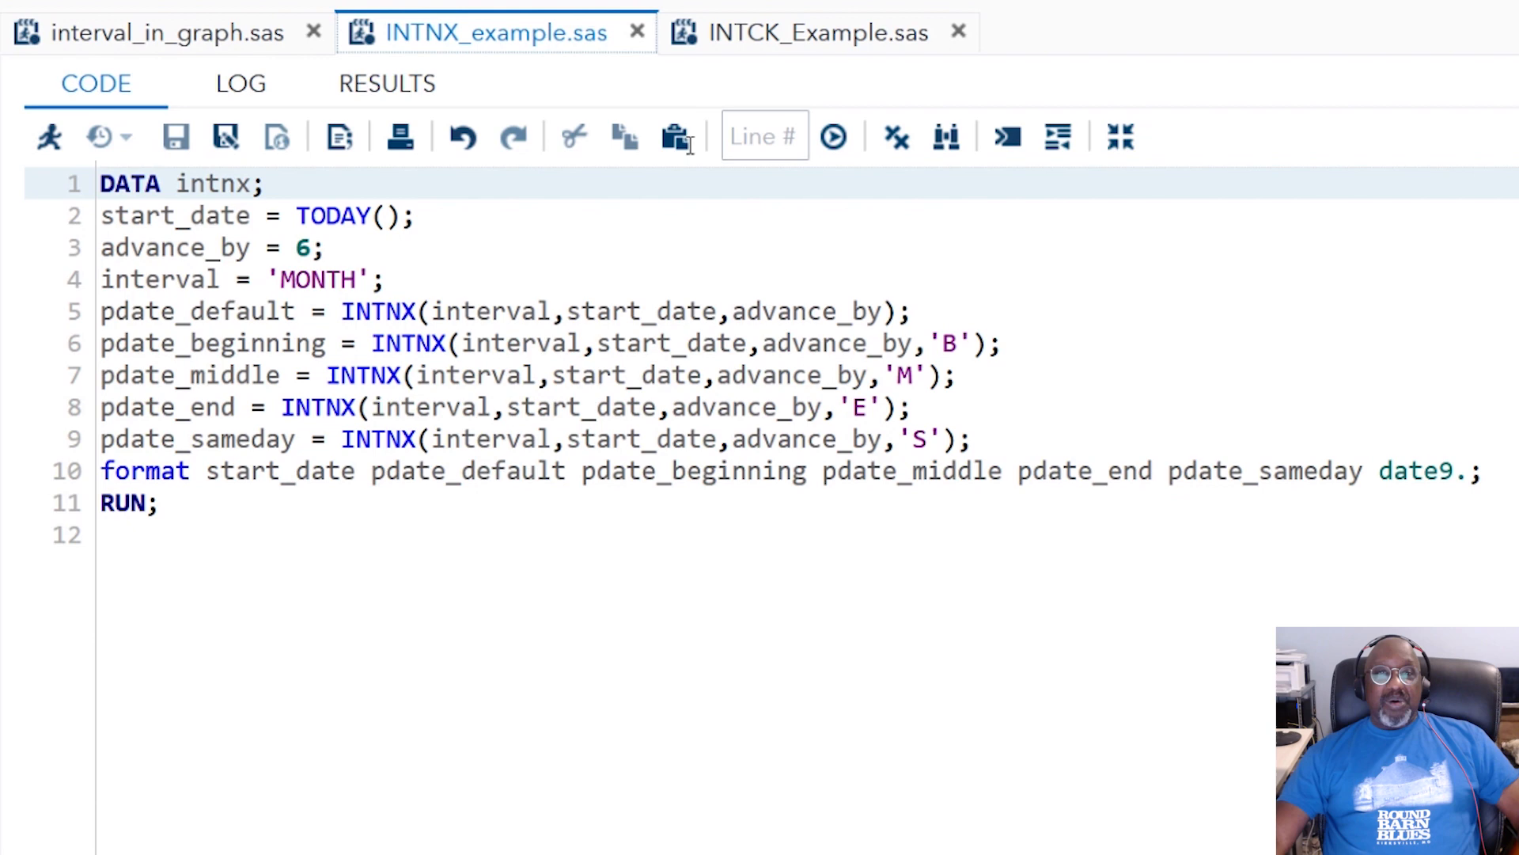
Run INTNX_example.sas to build the one-row intnx date table
left_click(832, 135)
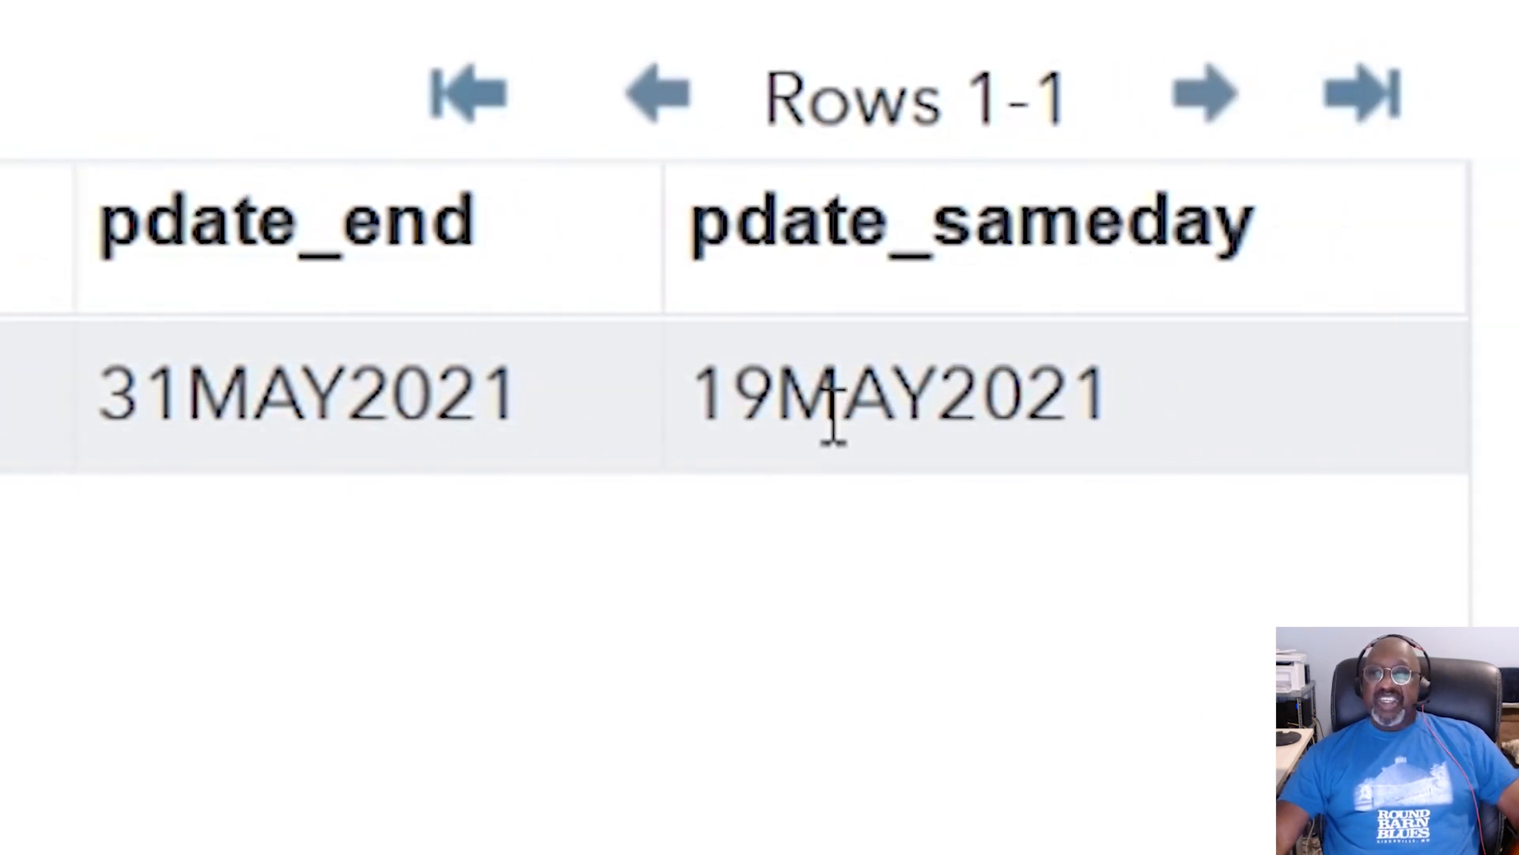
mouse_move(1162, 397)
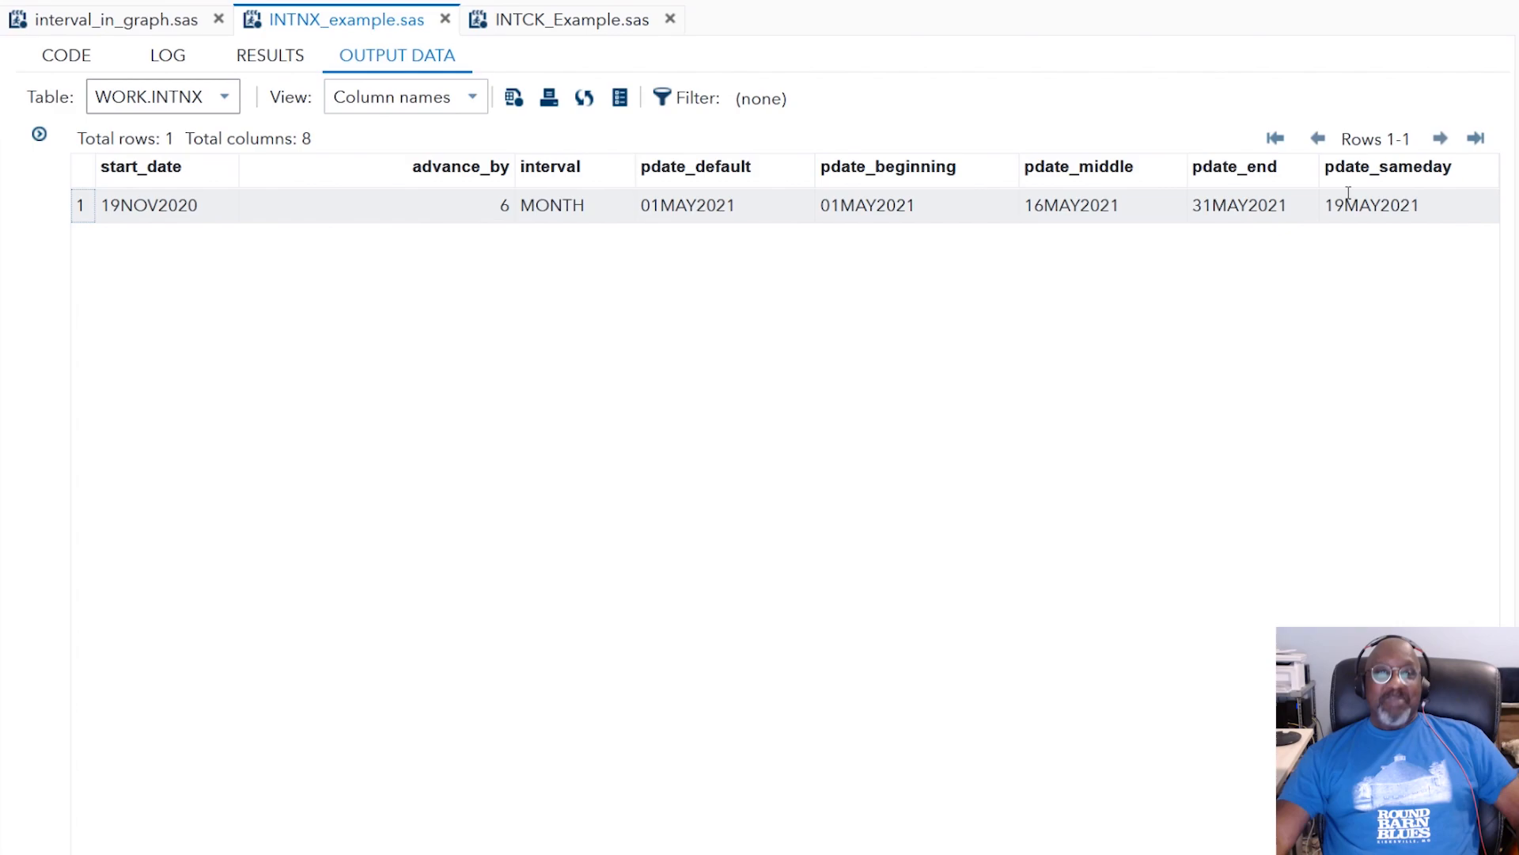
Switch to the INTCK_Example.sas program after reviewing the WORK.INTNX output
left_click(561, 19)
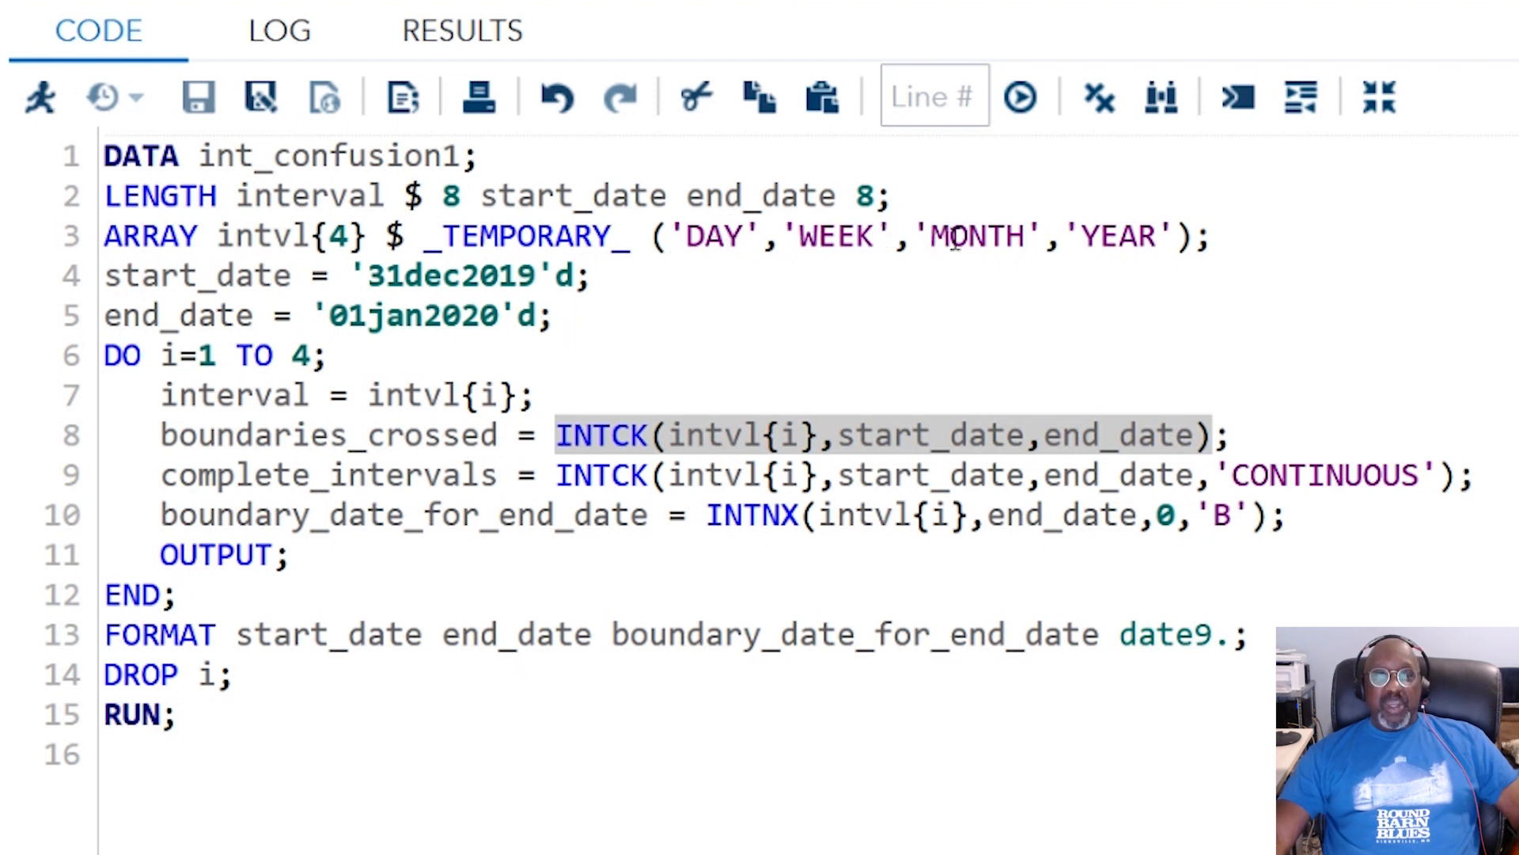
mouse_move(1109, 236)
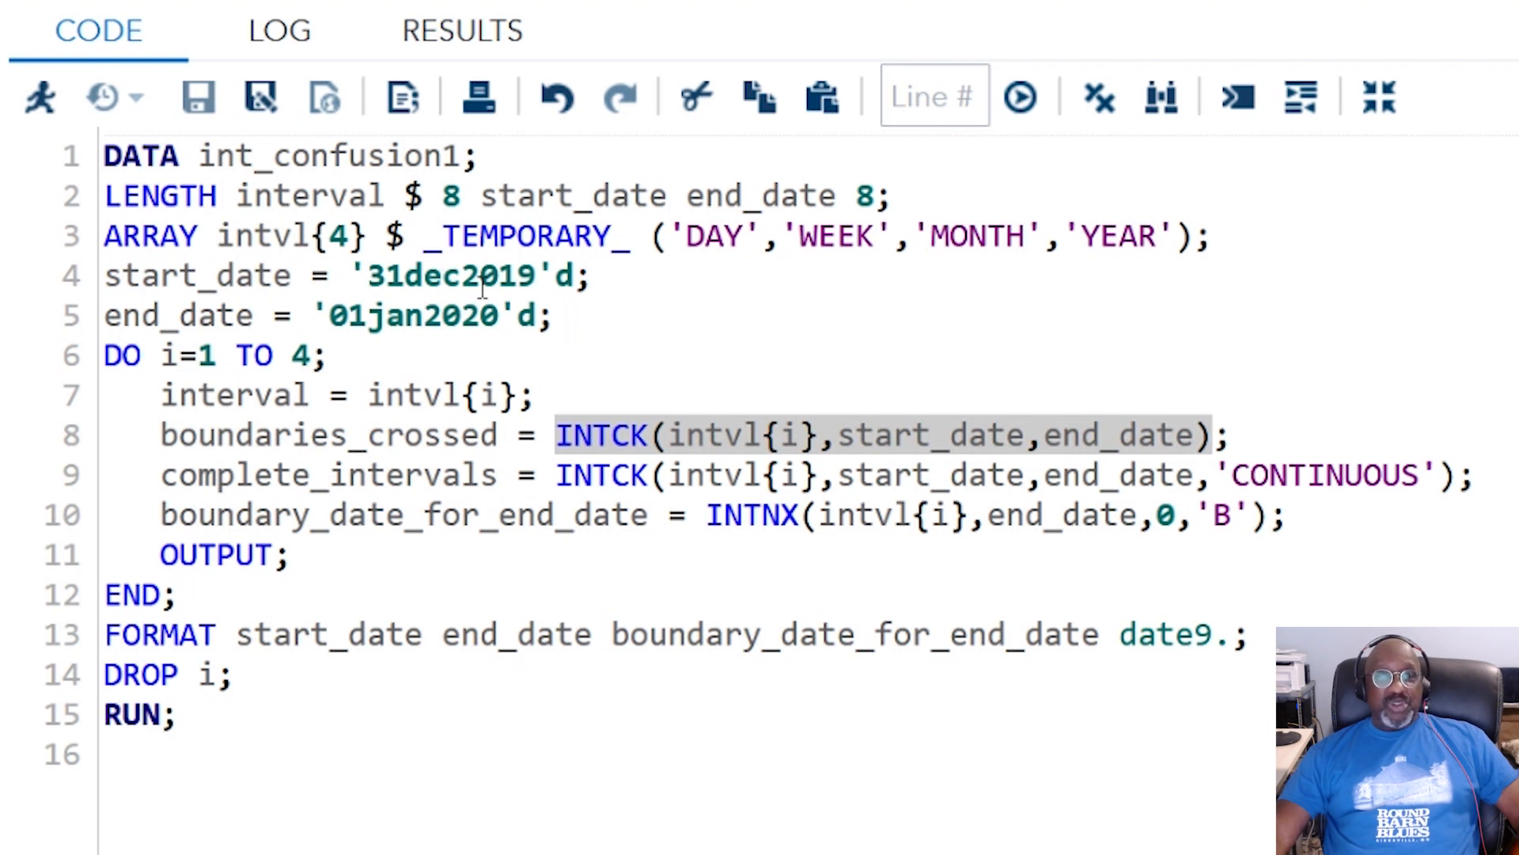
mouse_move(665, 434)
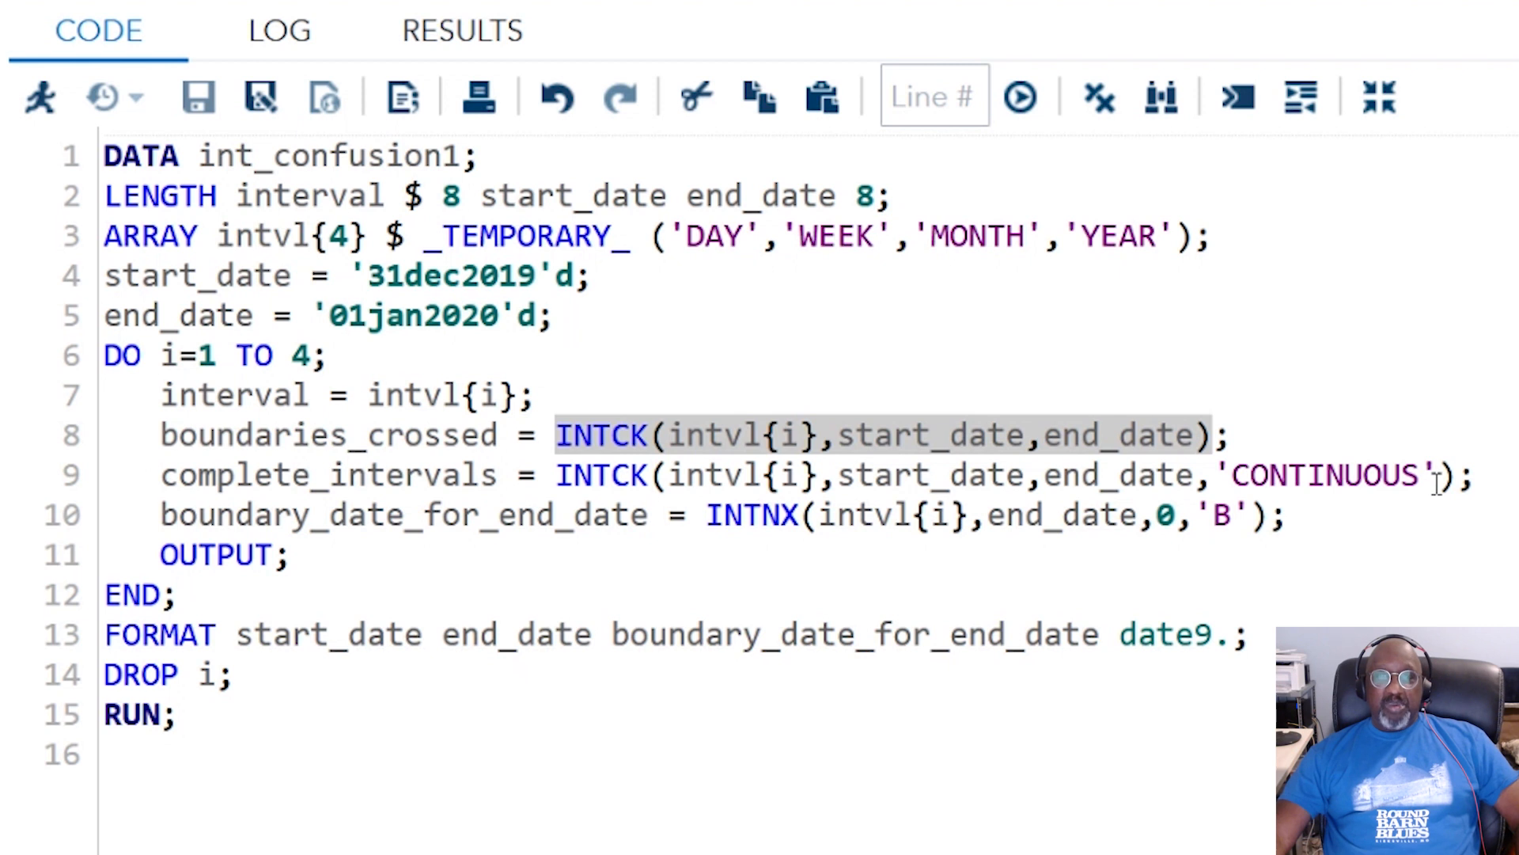
mouse_move(751, 514)
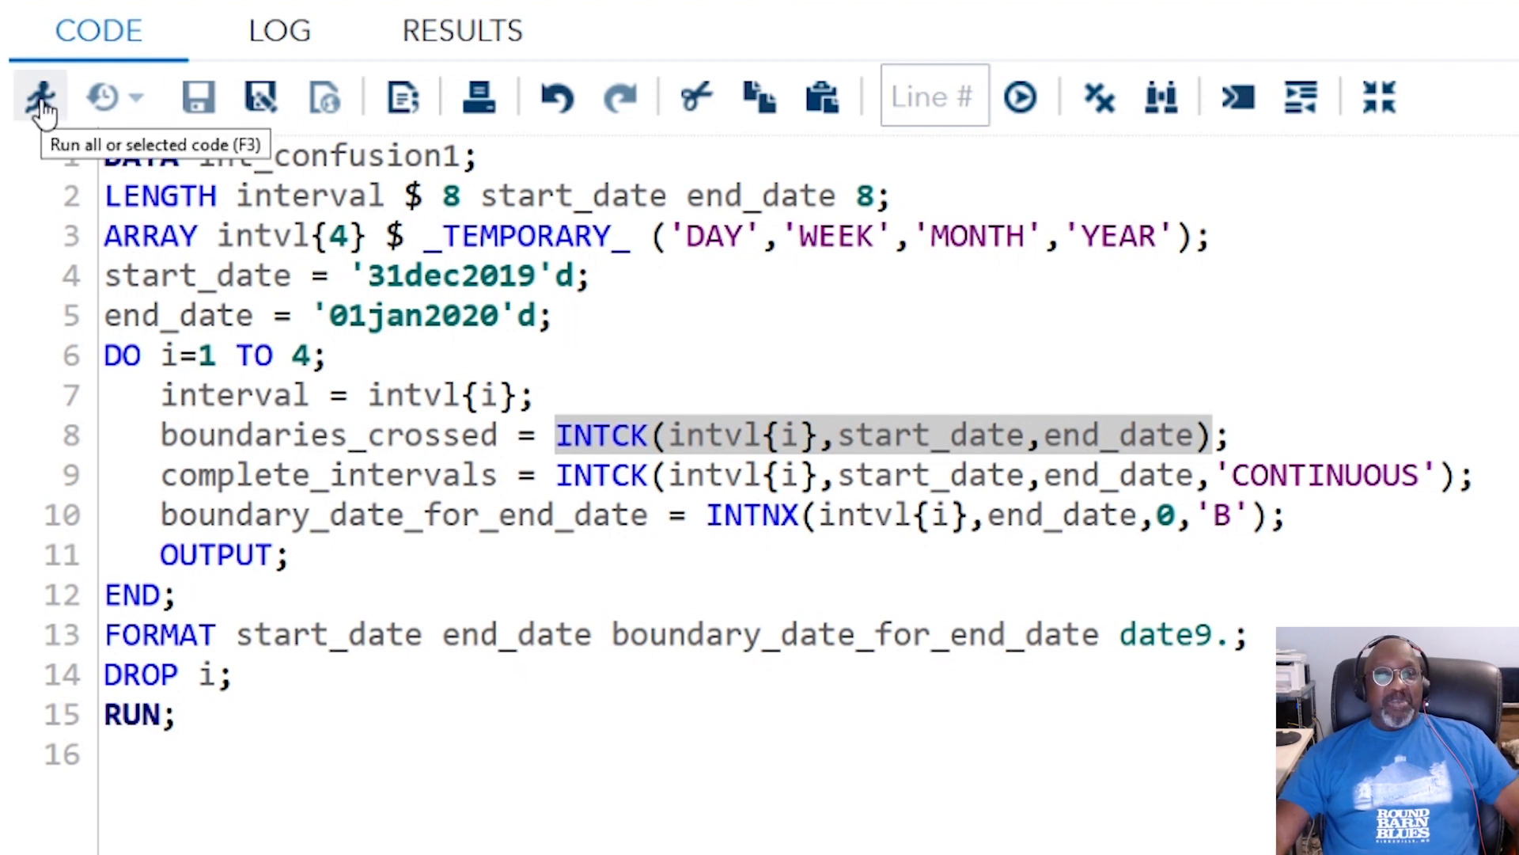
Run INTCK_Example.sas to produce the WORK.INT_CONFUSION1 interval comparison table
left_click(39, 97)
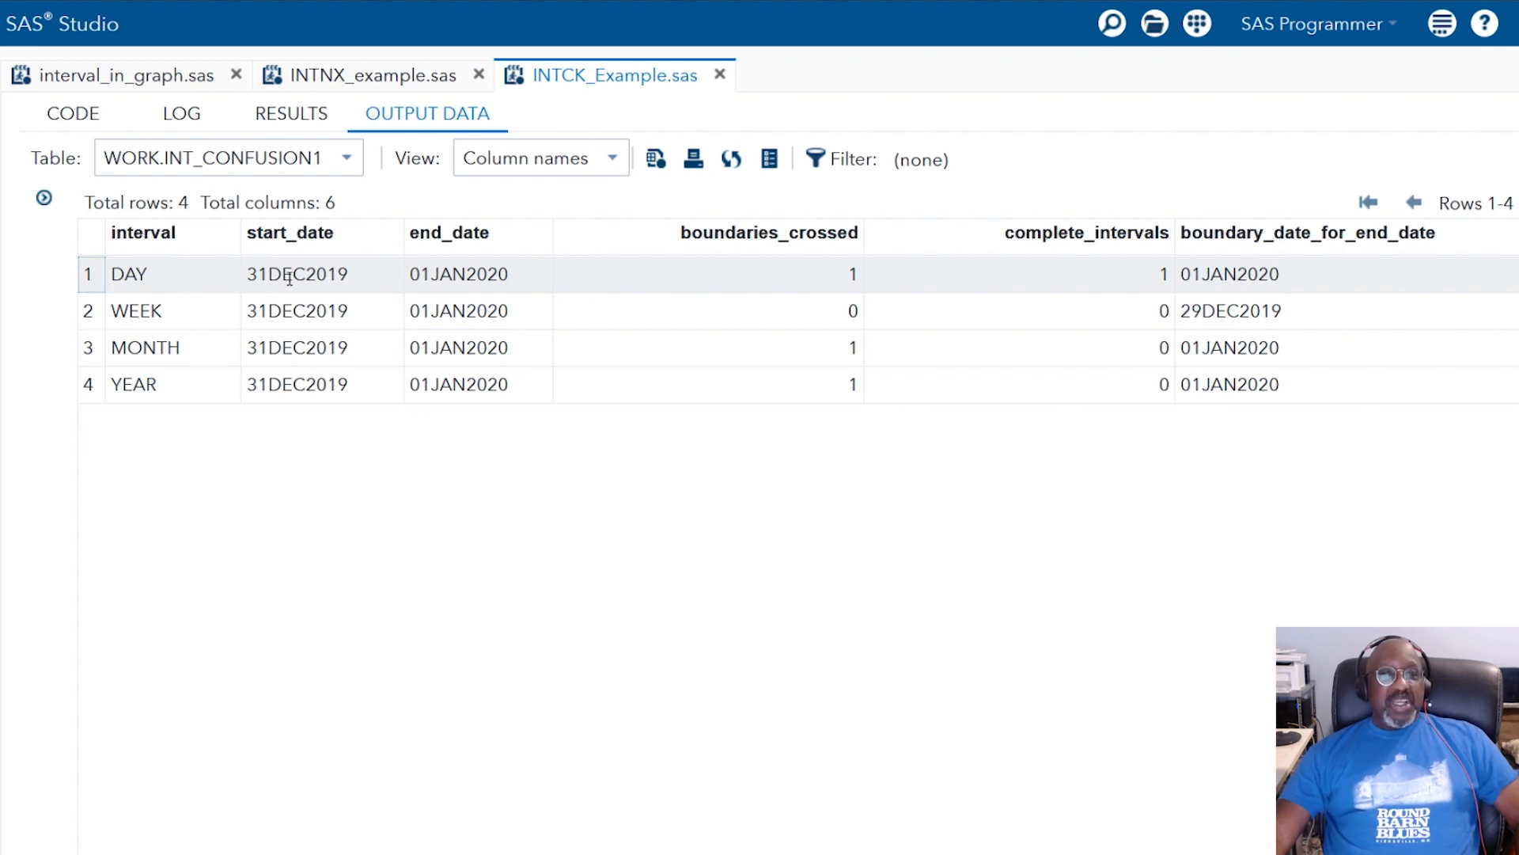
mouse_move(465, 263)
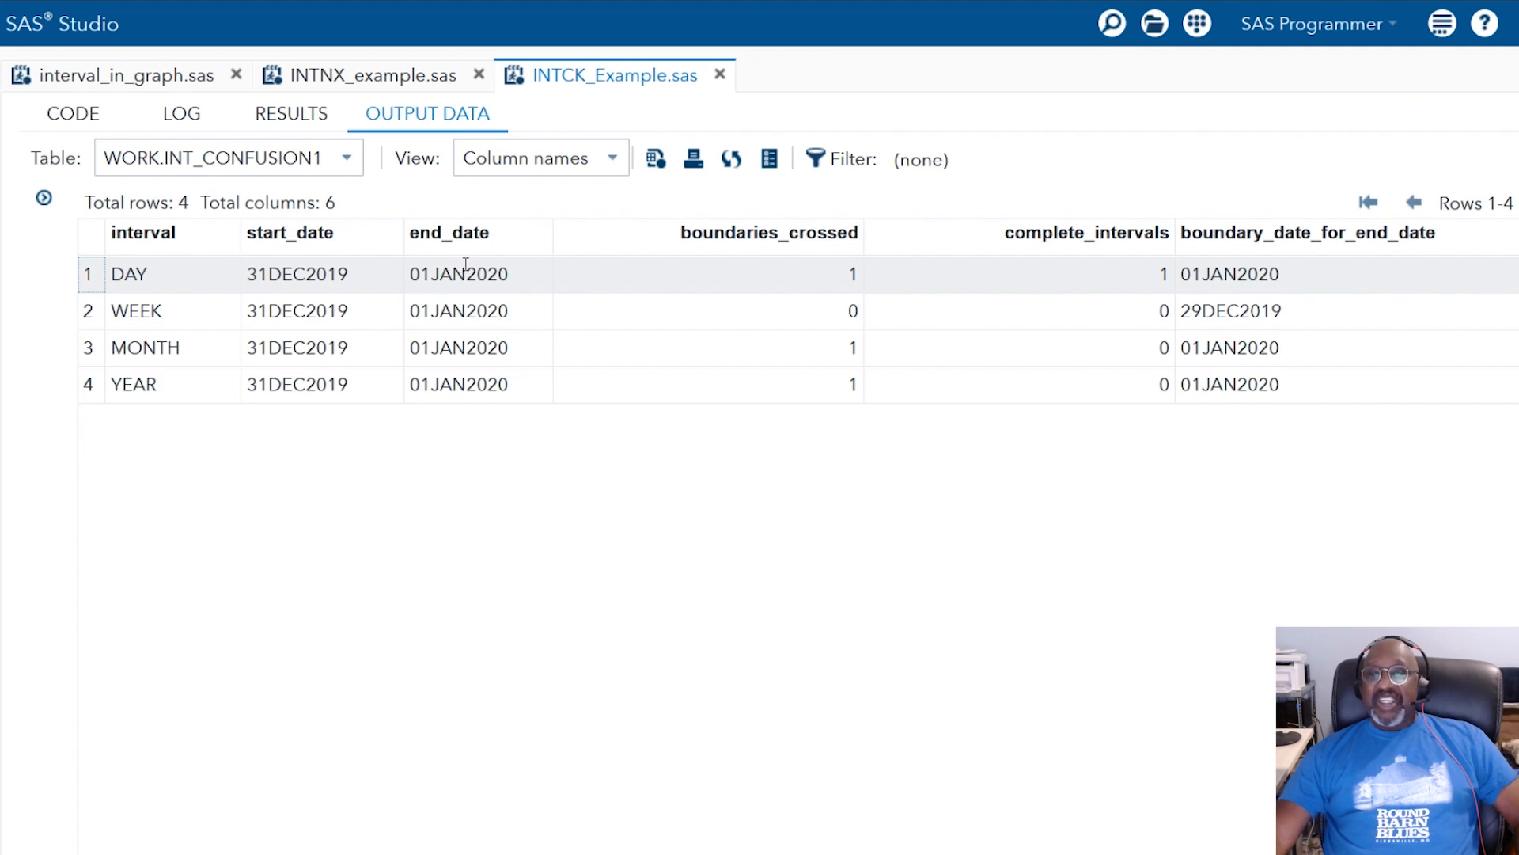
mouse_move(733, 290)
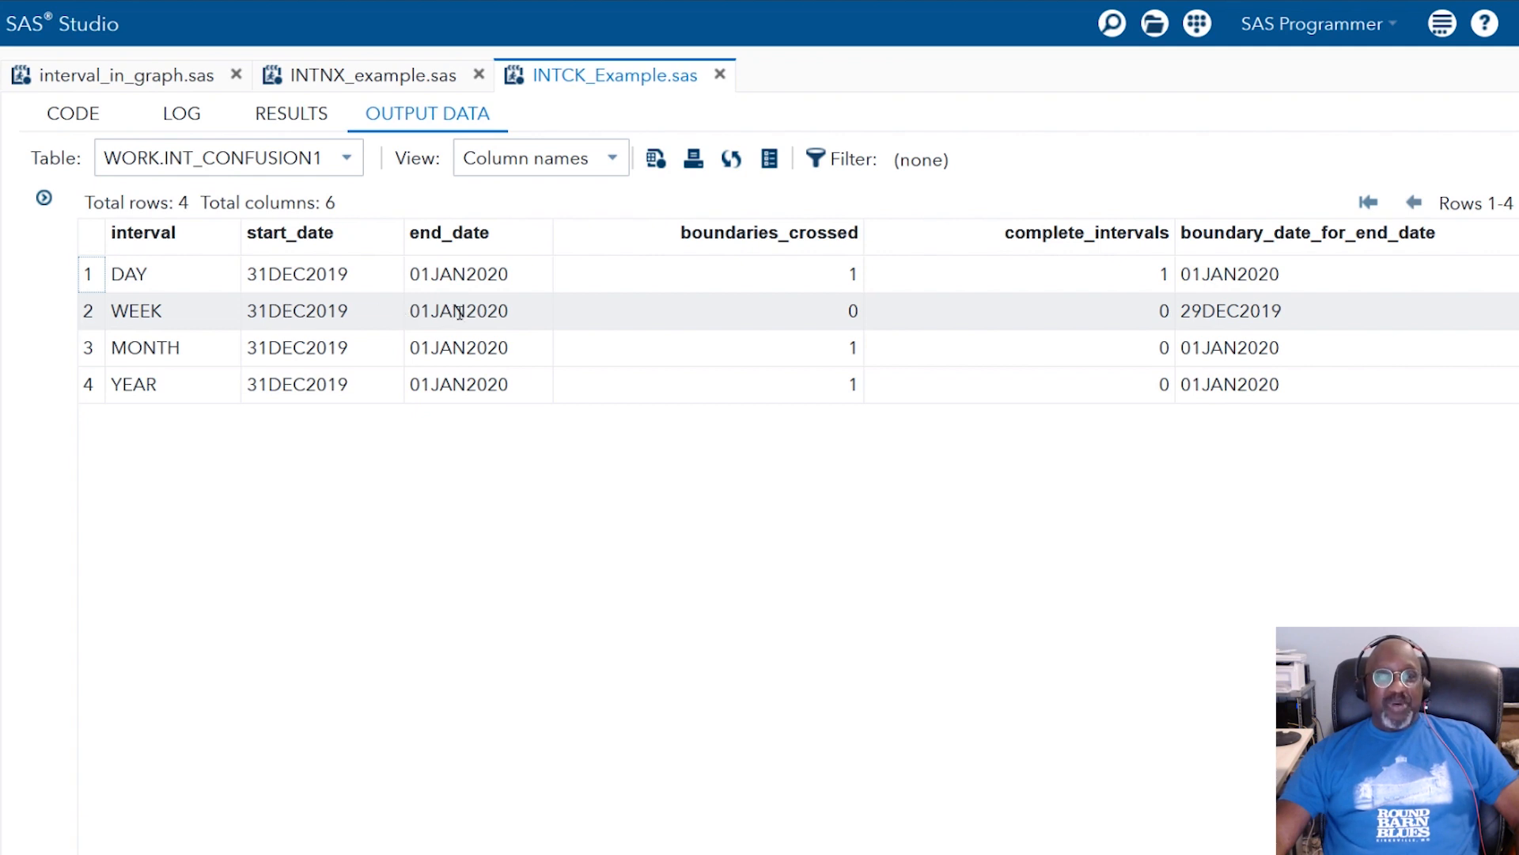
mouse_move(717, 320)
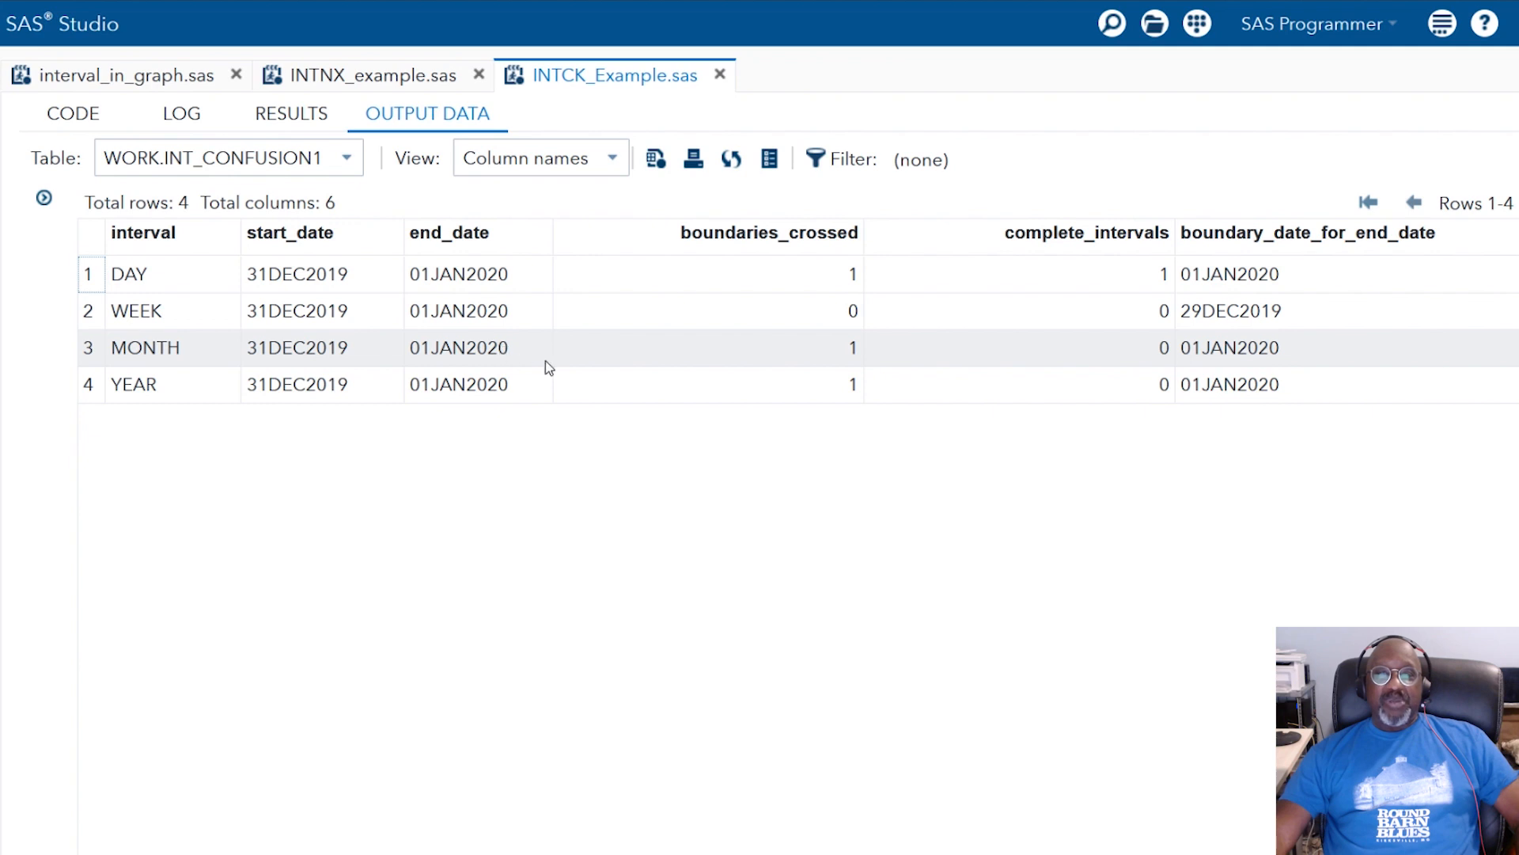
mouse_move(775, 355)
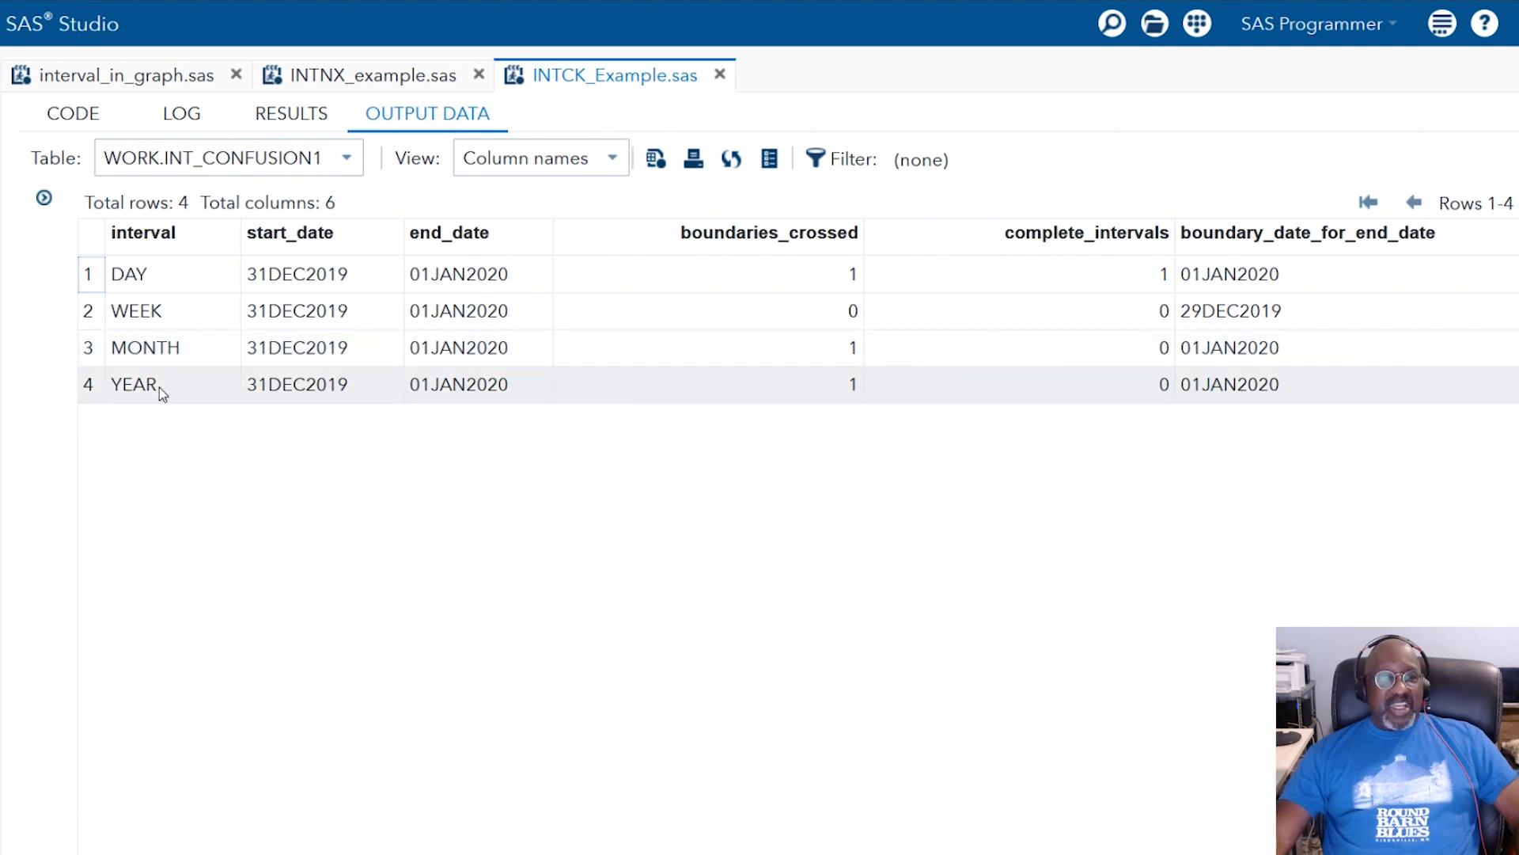
mouse_move(731, 411)
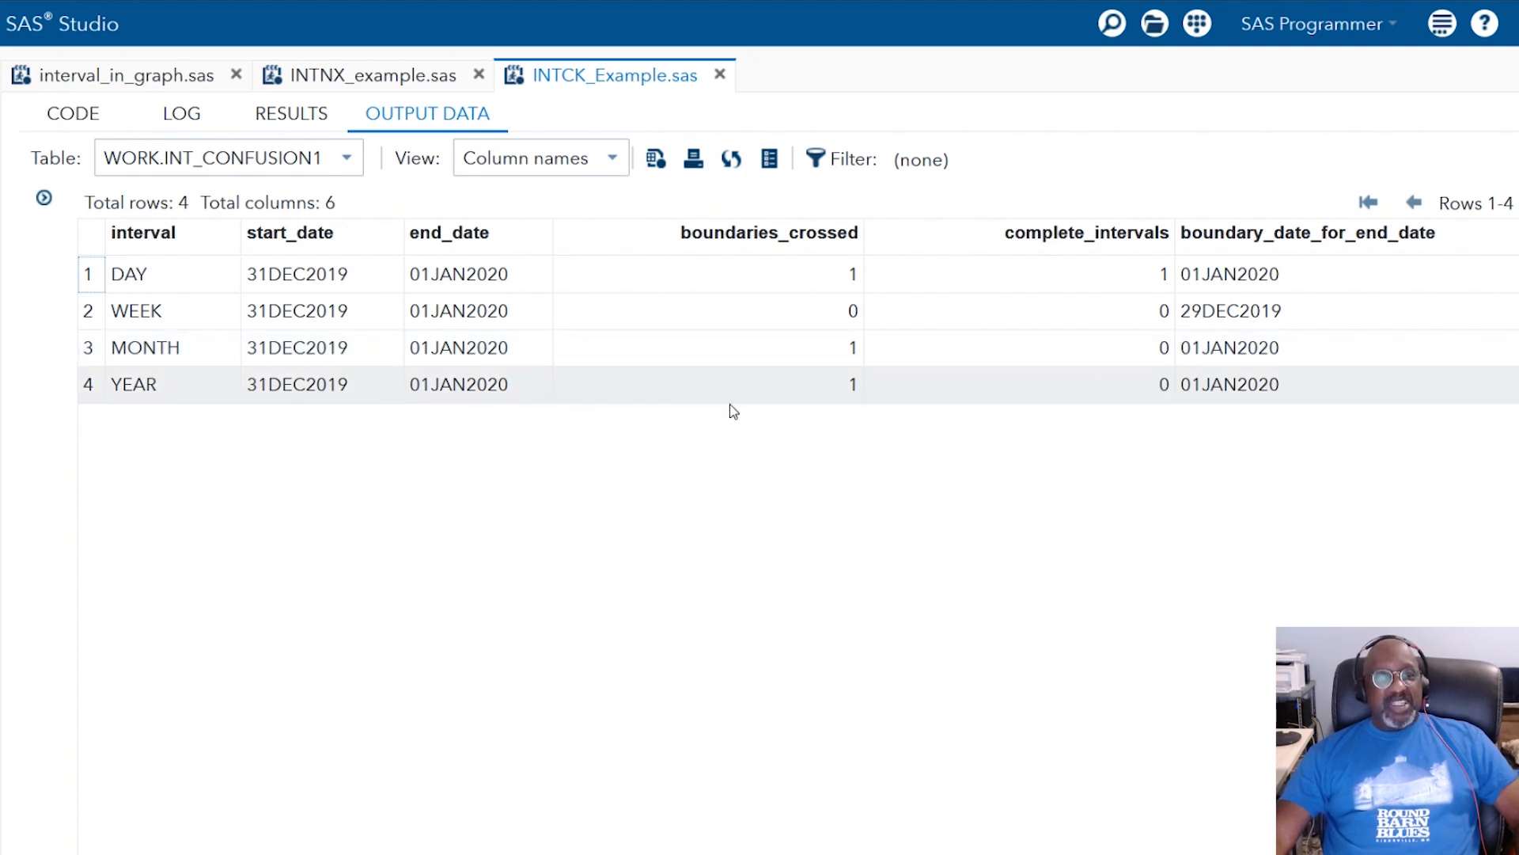
mouse_move(814, 402)
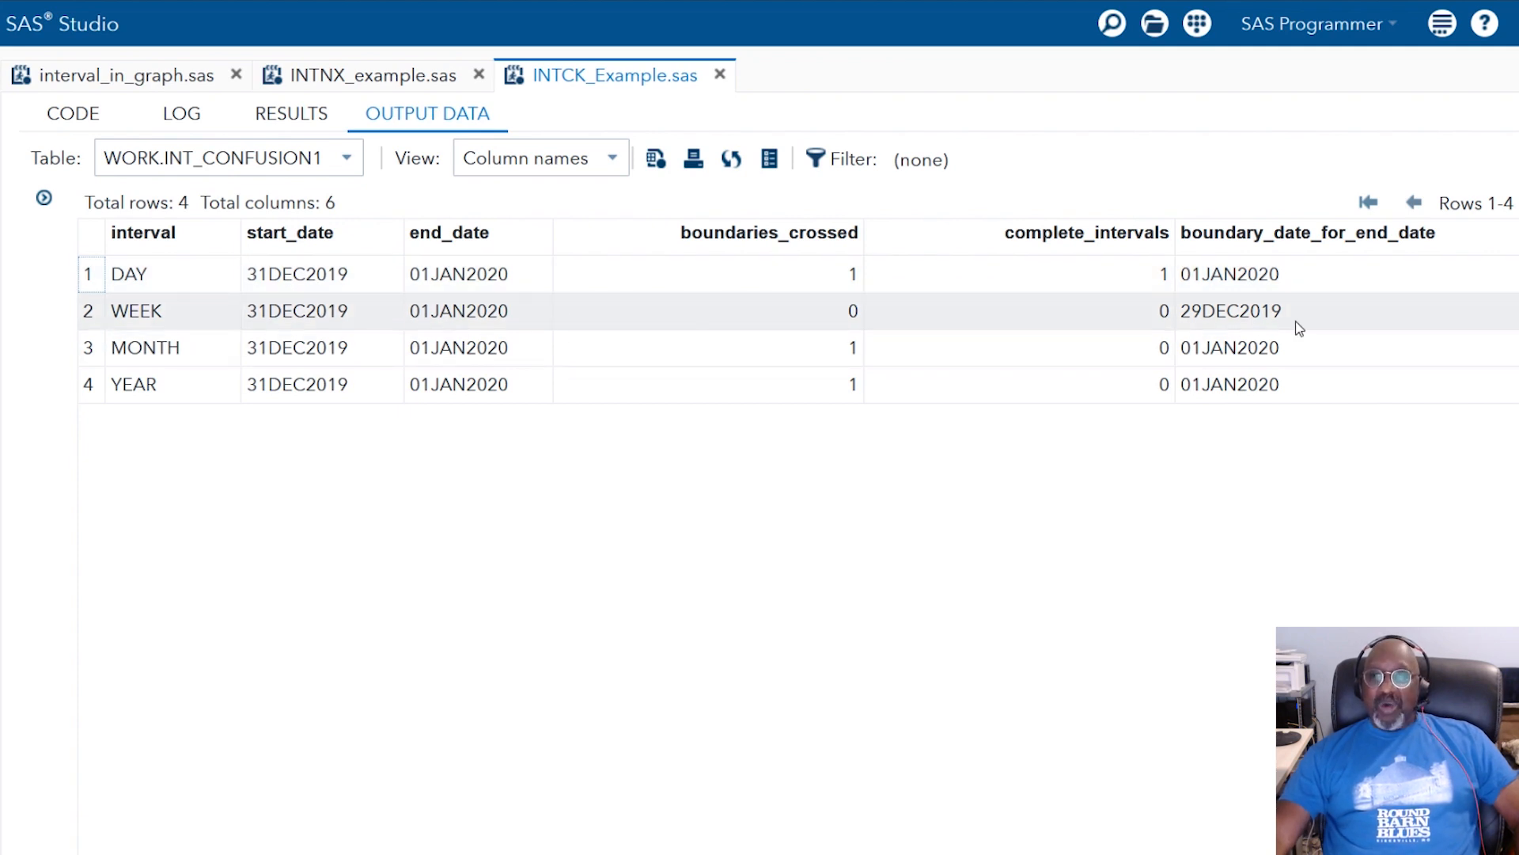
mouse_move(1212, 311)
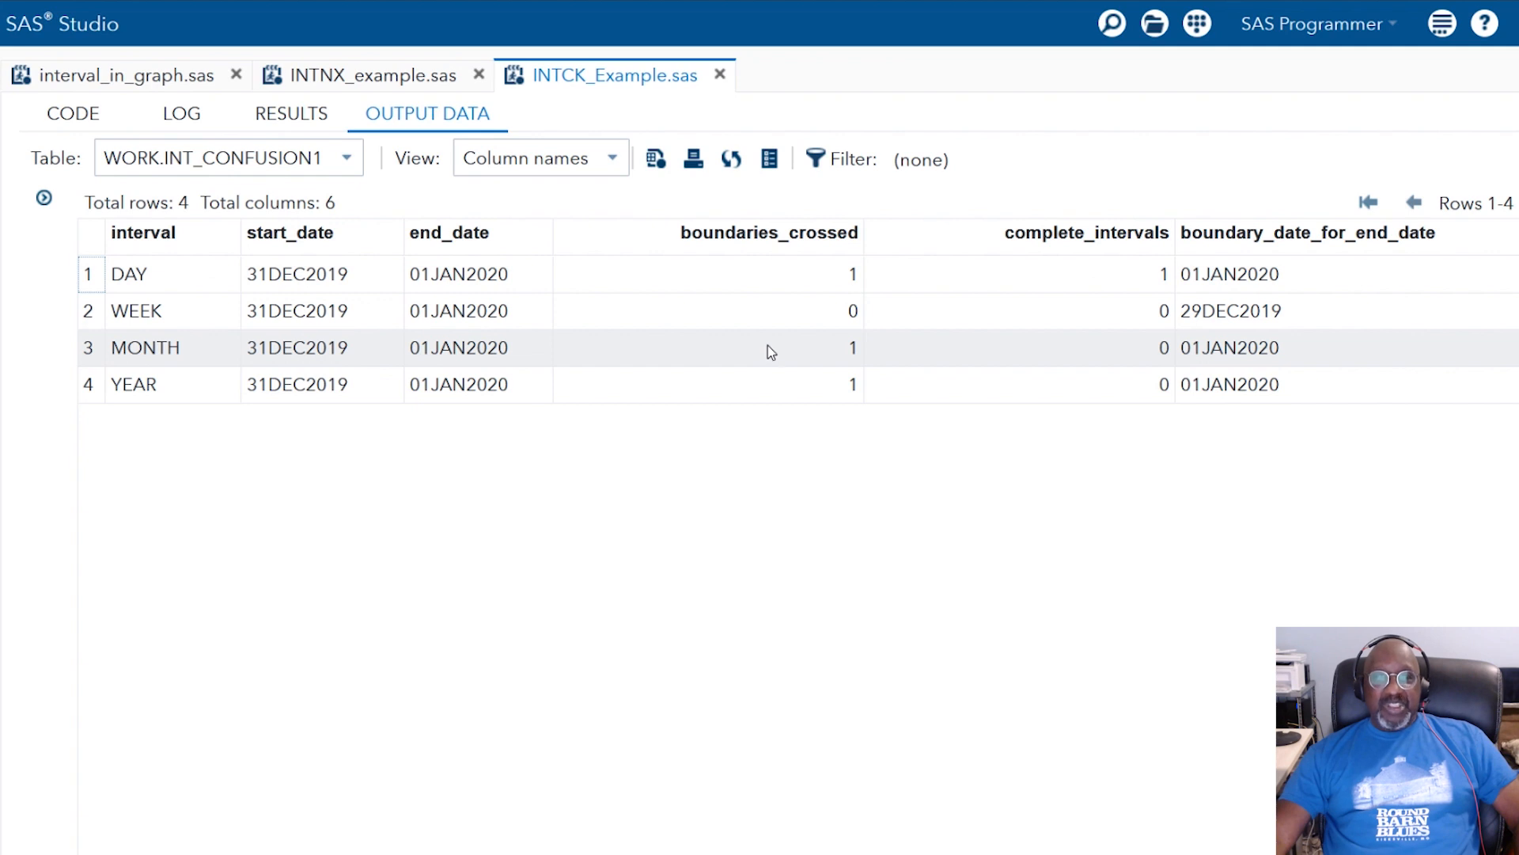
mouse_move(763, 388)
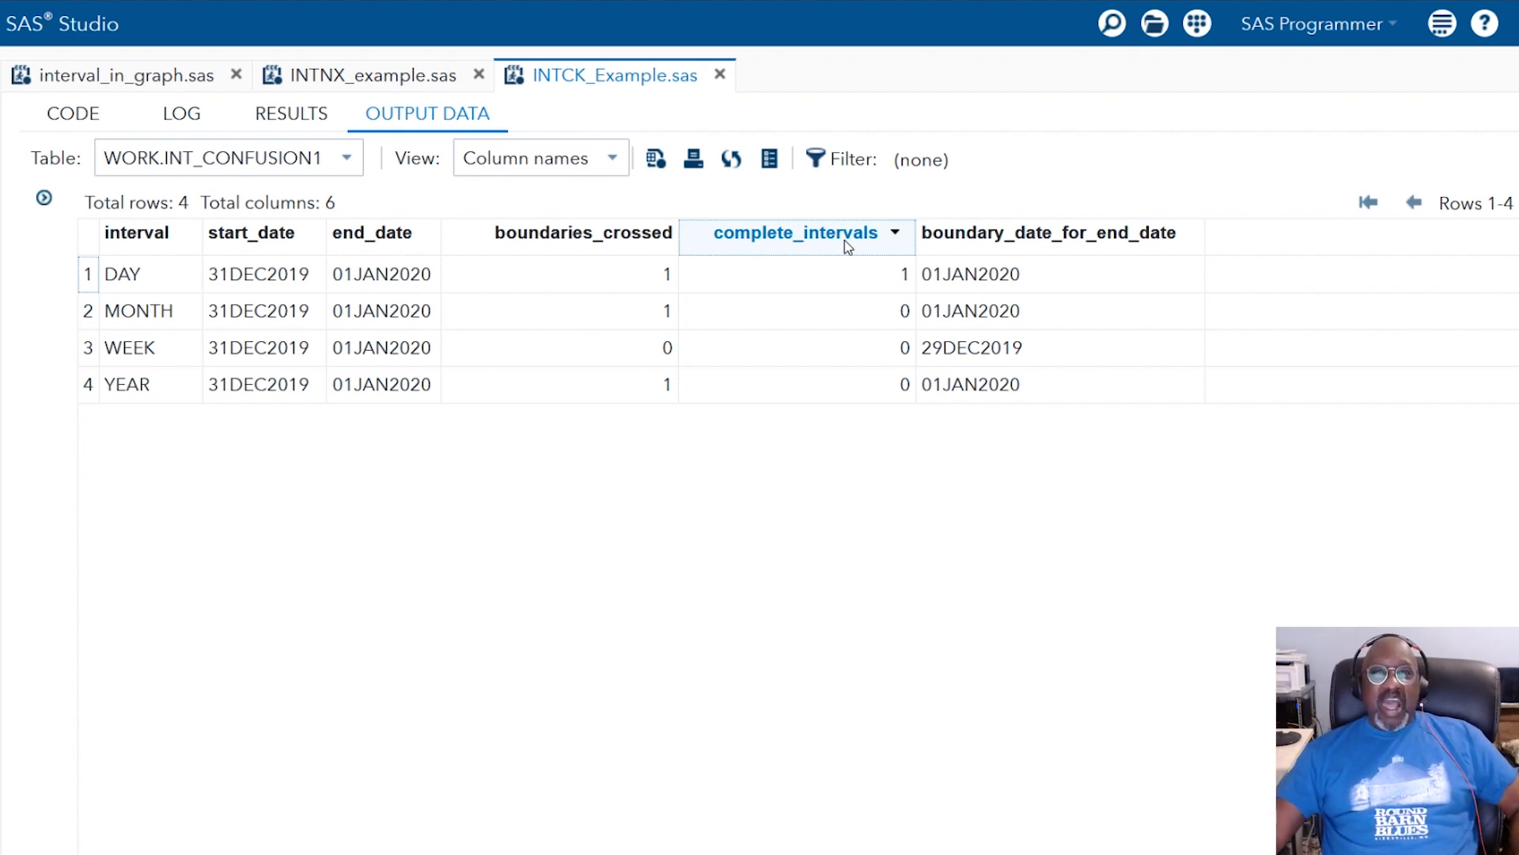
mouse_move(811, 250)
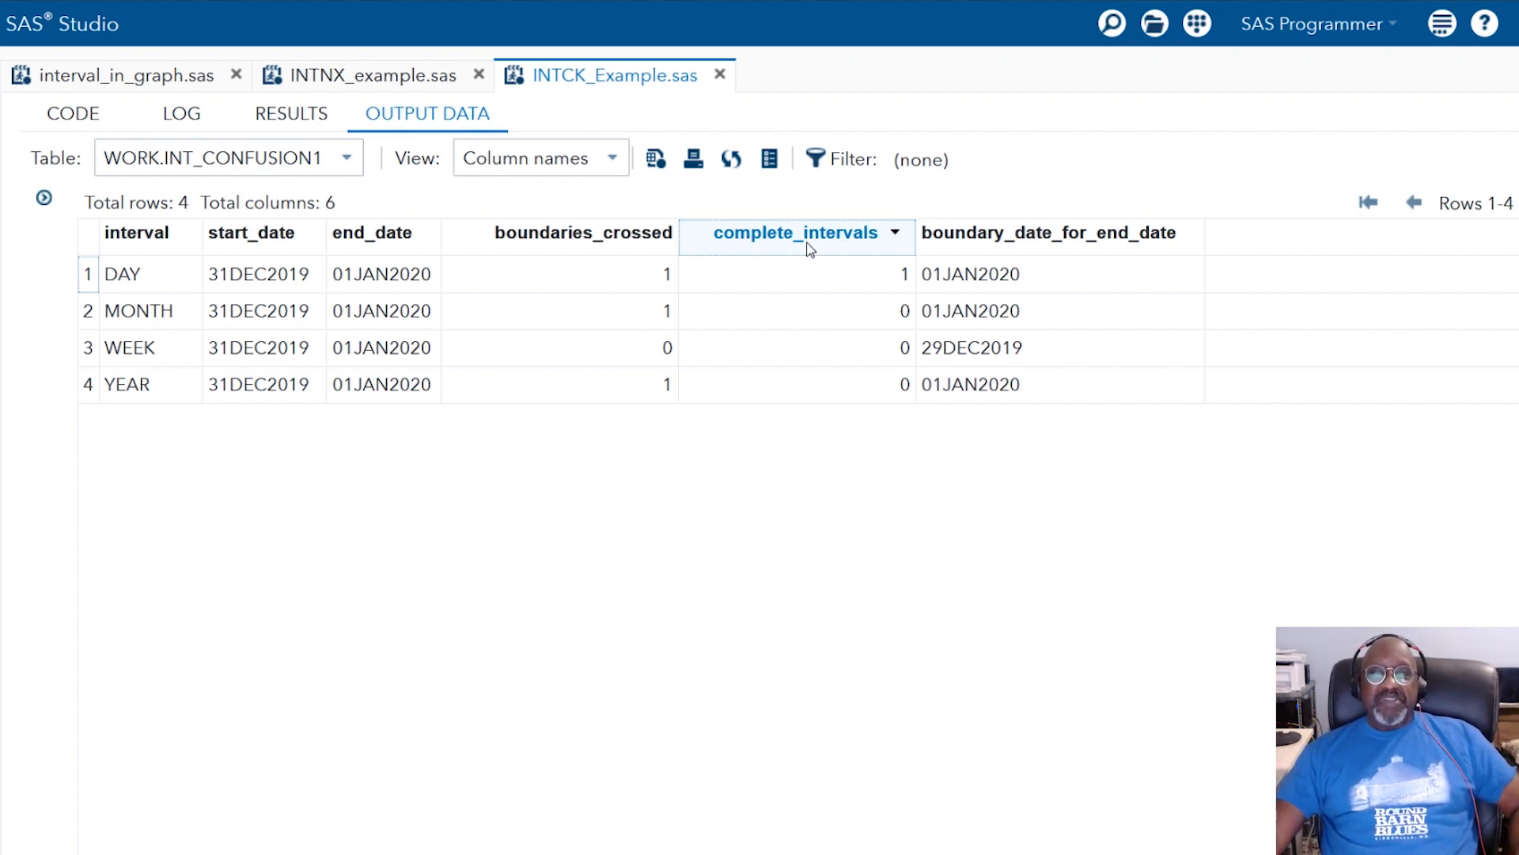